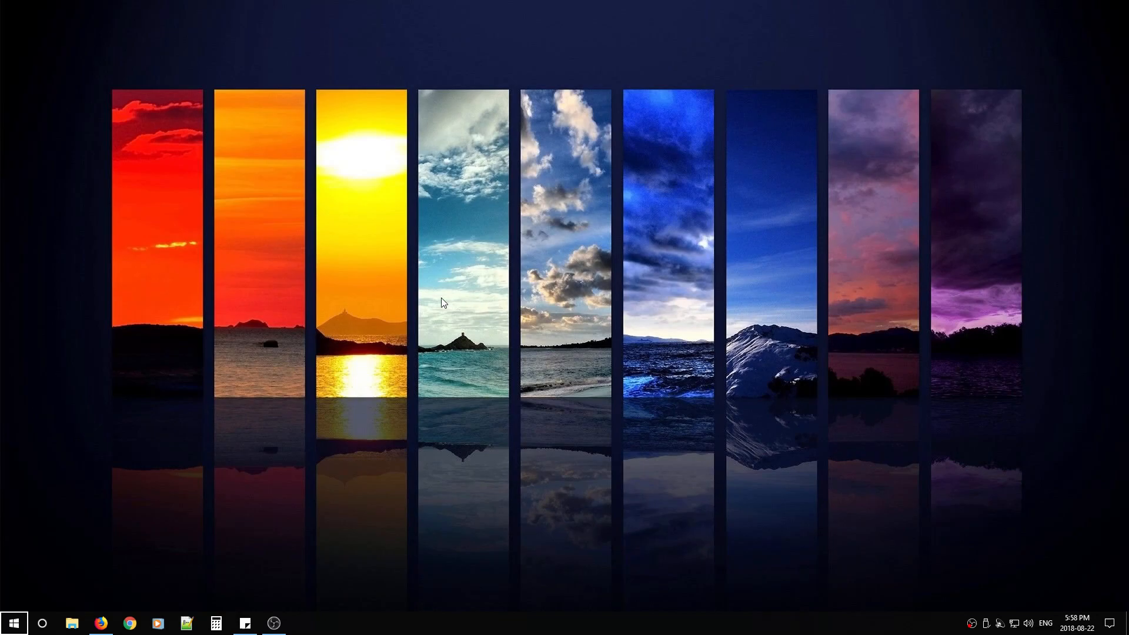
pyautogui.moveTo(417, 315)
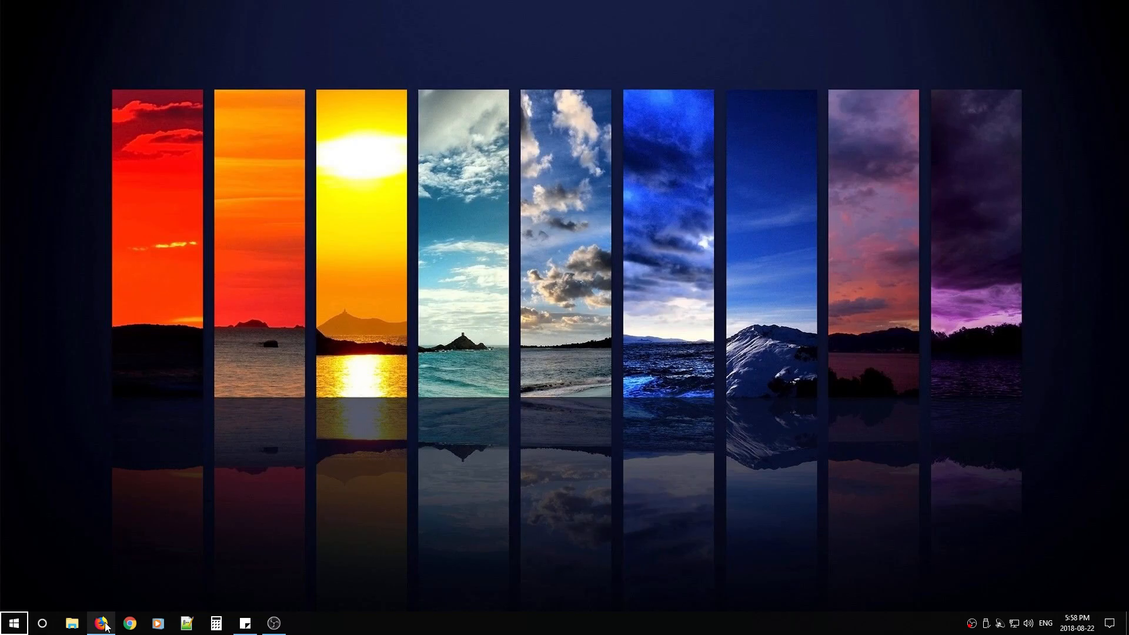
# Search Google for 'malwarebytes' in Firefox and browse the official Malwarebytes site
pyautogui.click(100, 623)
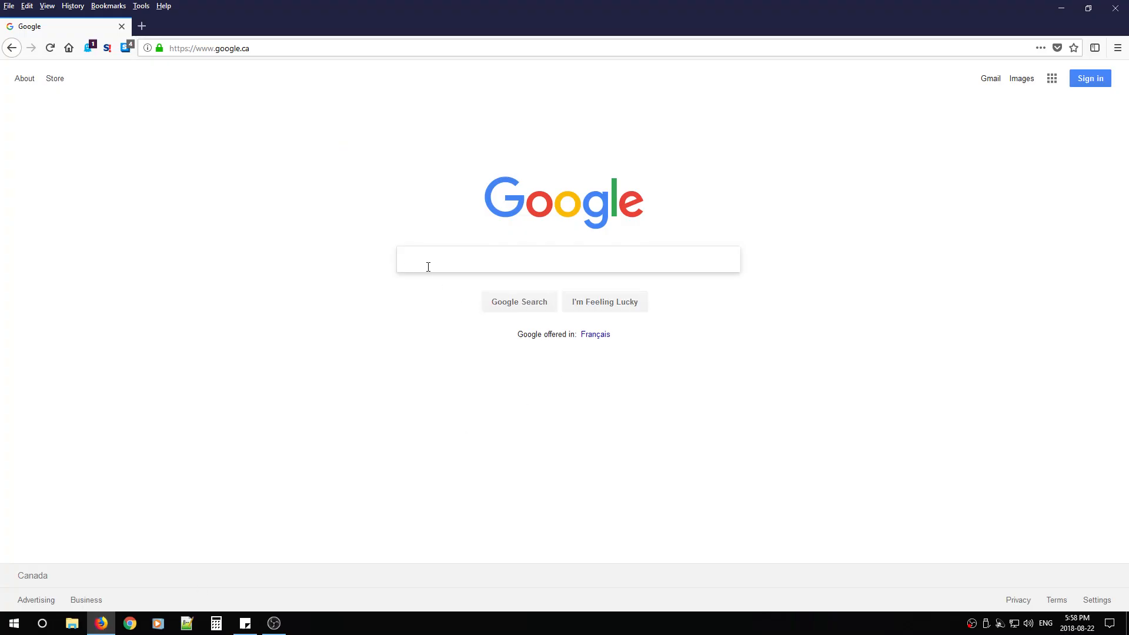
pyautogui.write('malwarebytes')
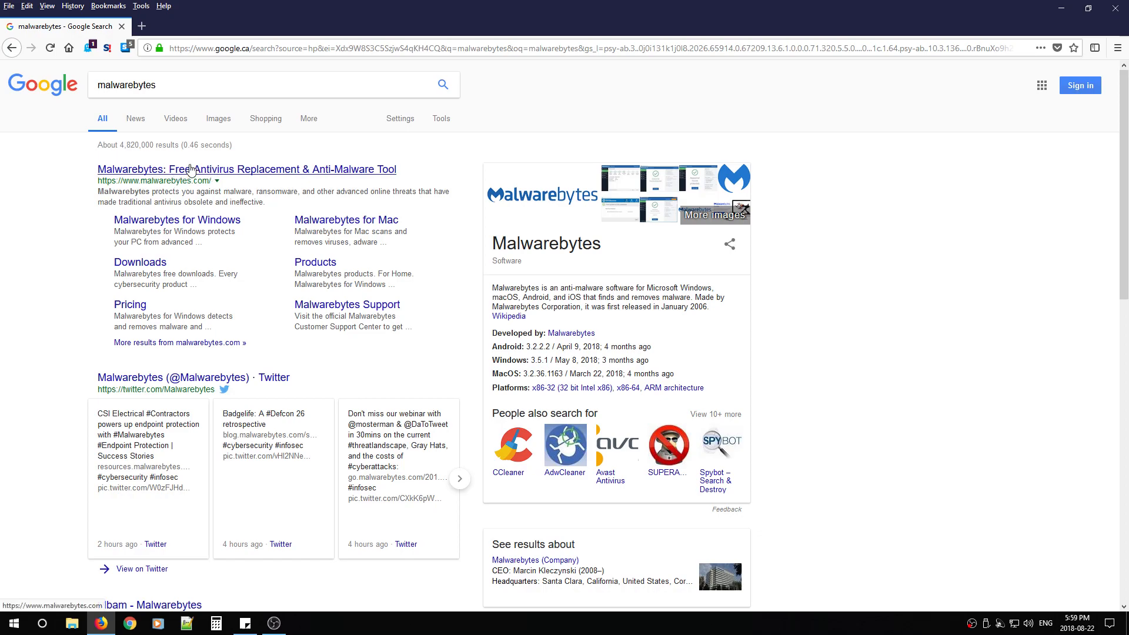
pyautogui.click(246, 170)
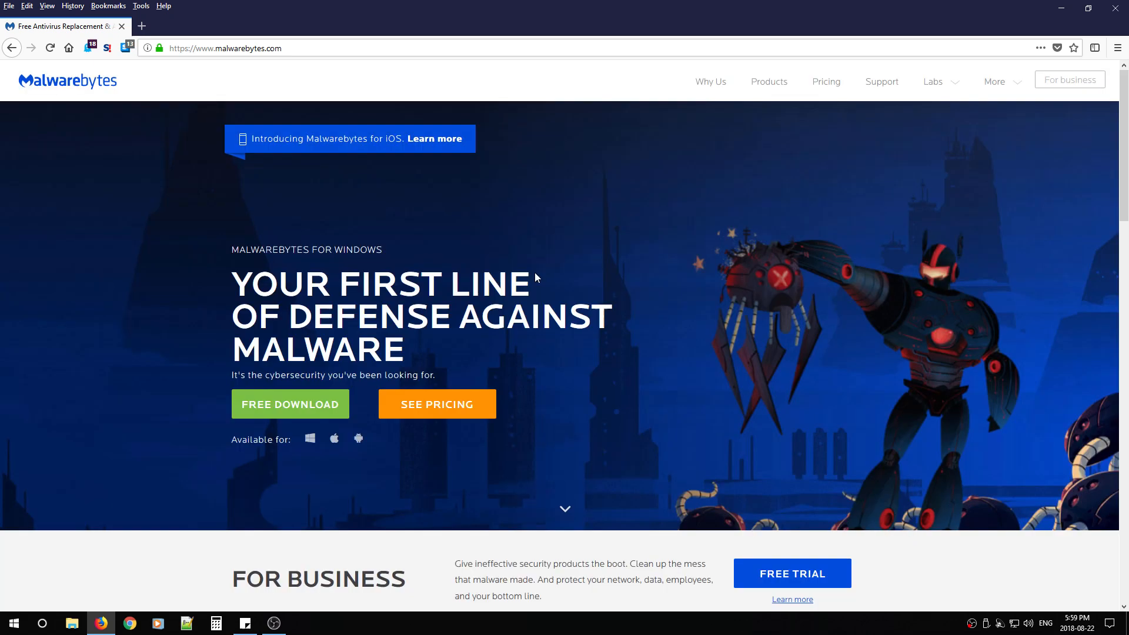
pyautogui.scroll(-3)
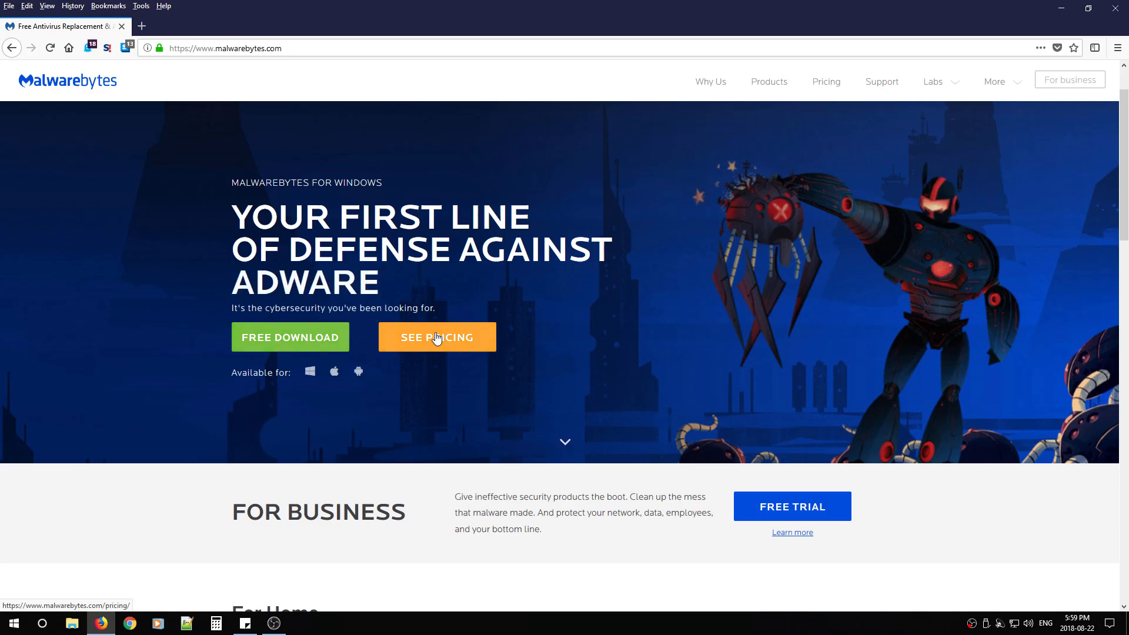
pyautogui.scroll(-3)
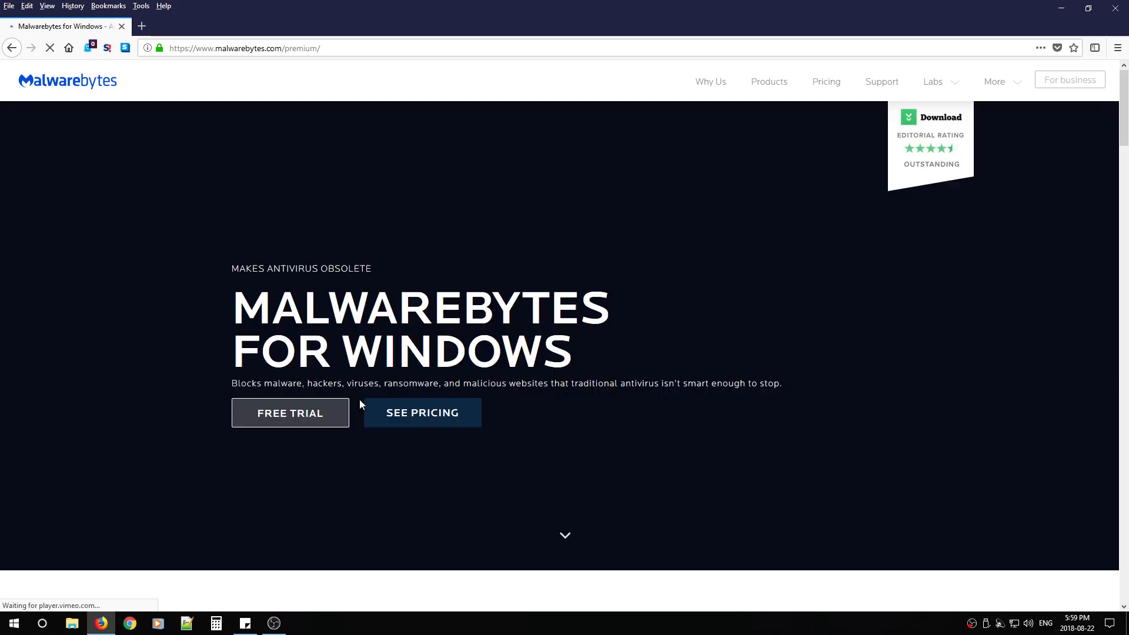
# Scroll the Windows product page to the 'Full protection or simple disinfection?' comparison table
pyautogui.click(422, 413)
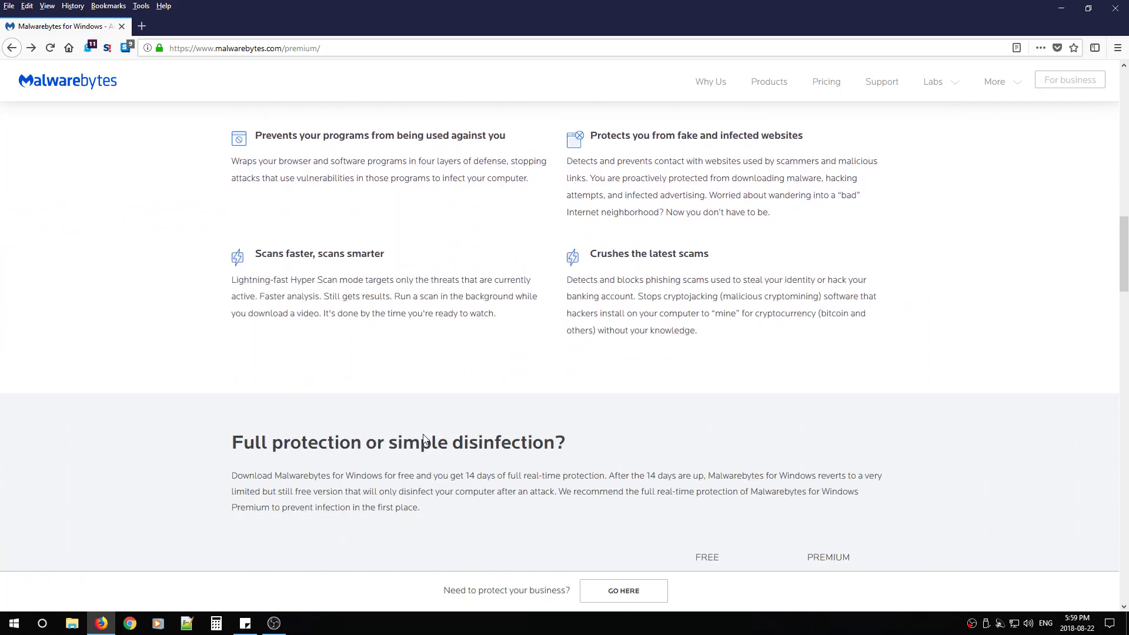
pyautogui.scroll(-3)
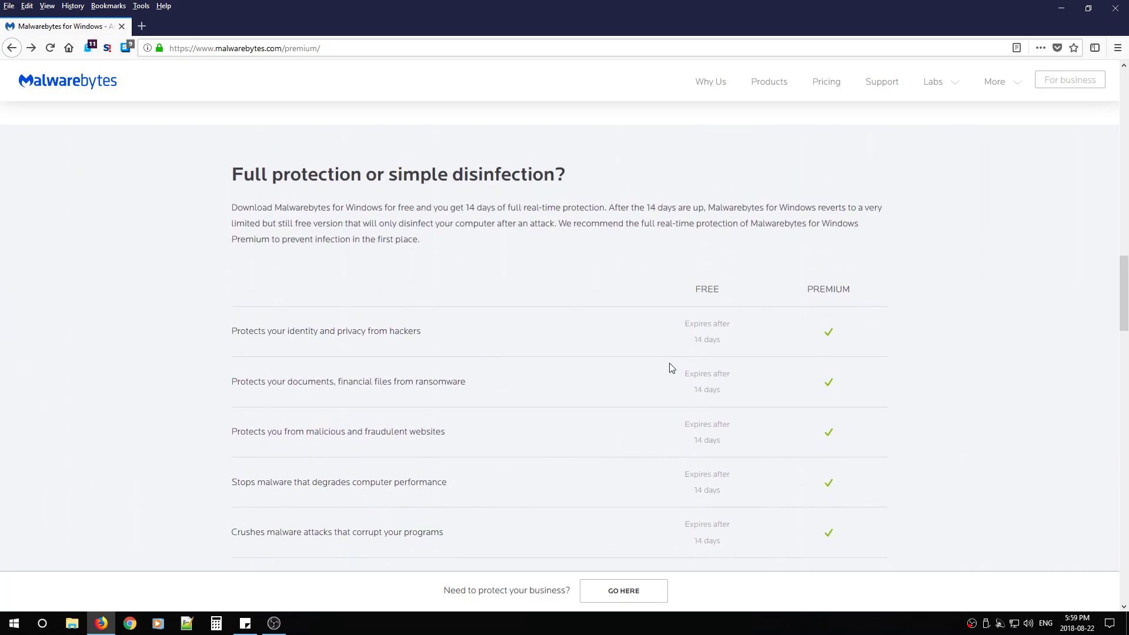
pyautogui.scroll(-3)
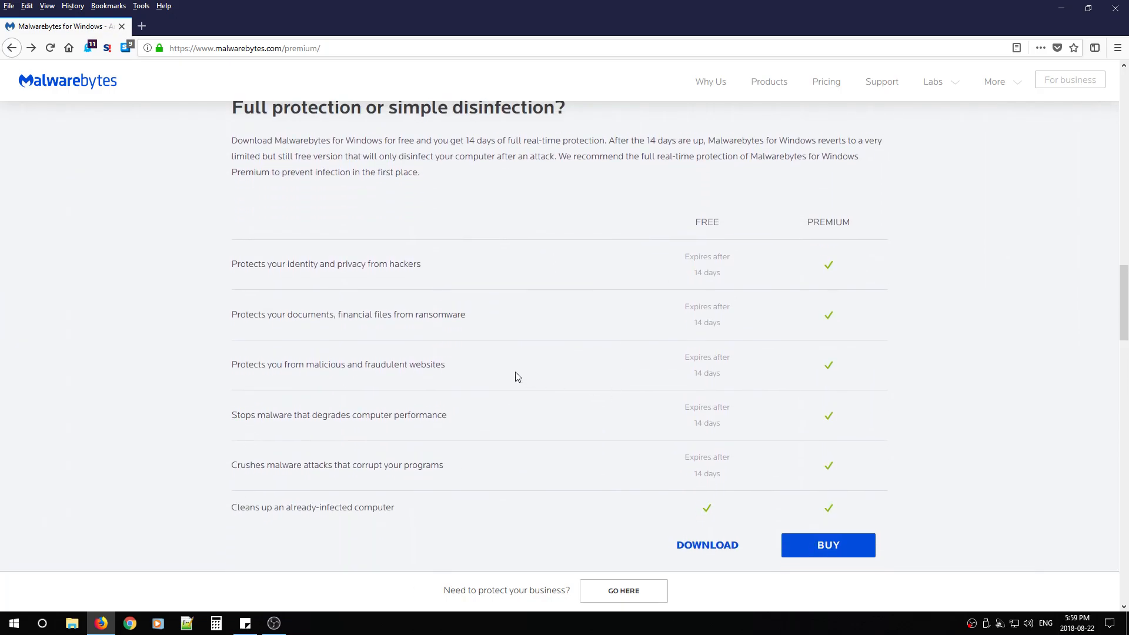
pyautogui.moveTo(227, 266)
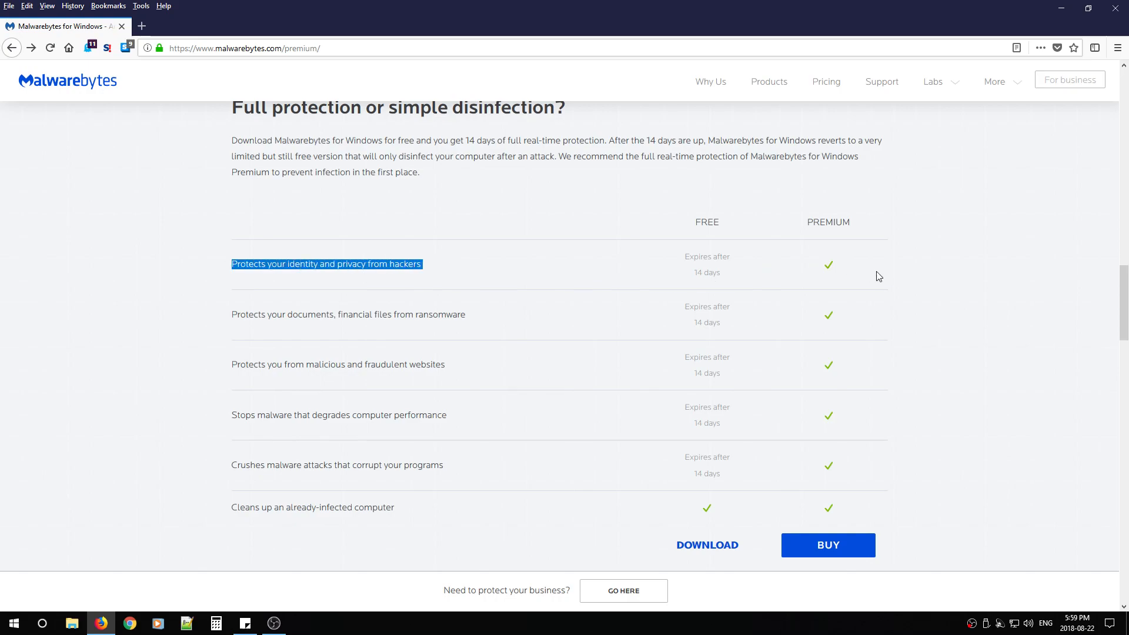
pyautogui.moveTo(832, 270)
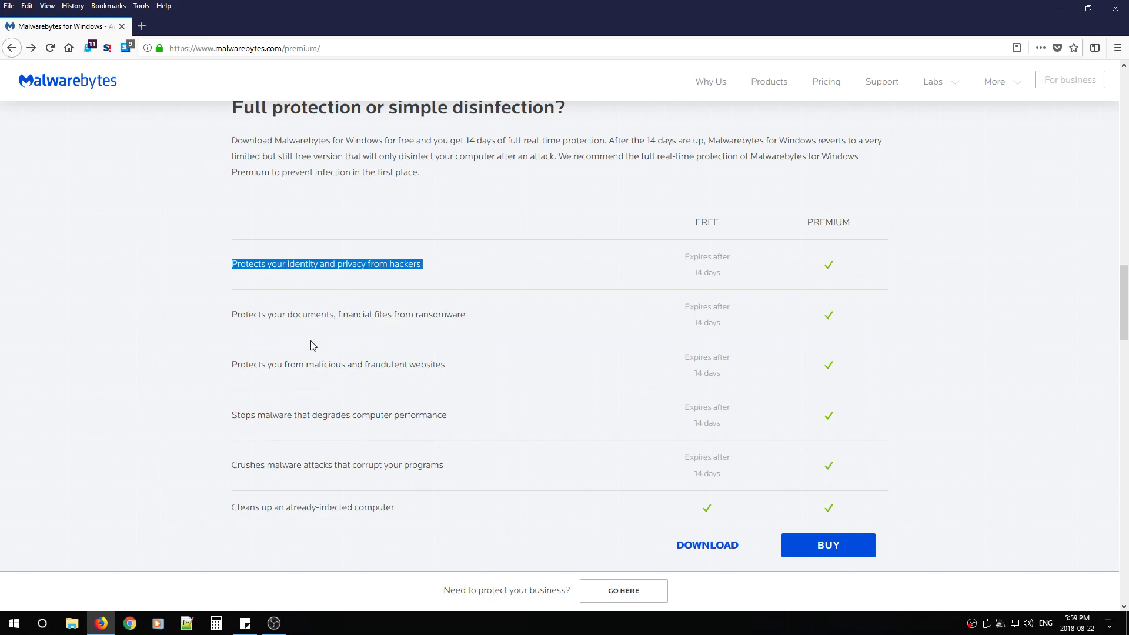
pyautogui.moveTo(433, 376)
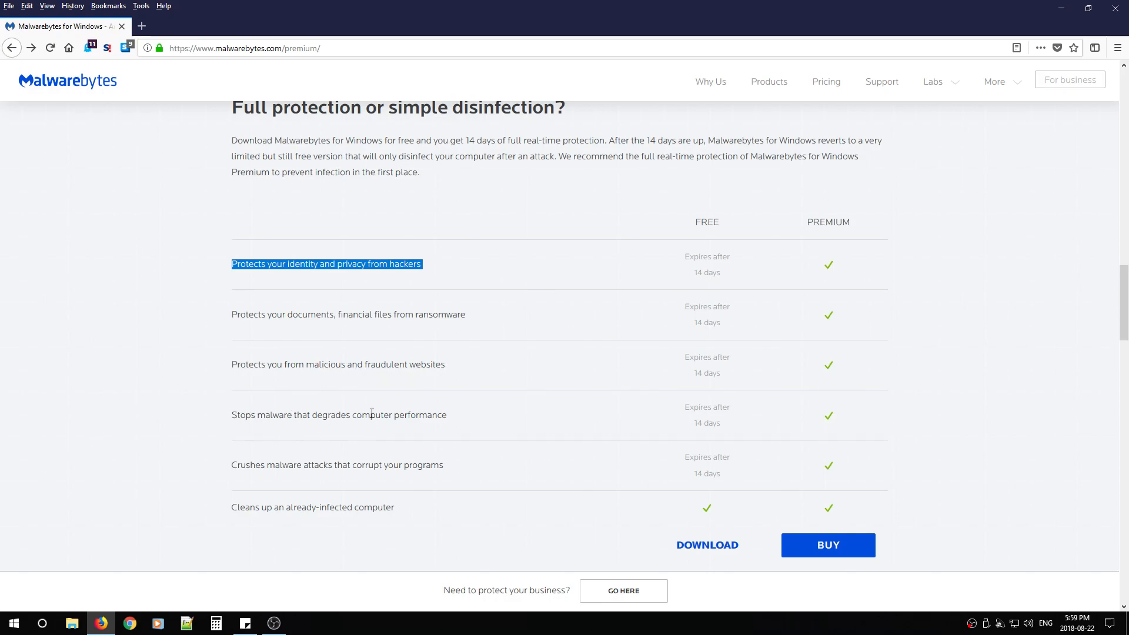
pyautogui.moveTo(273, 475)
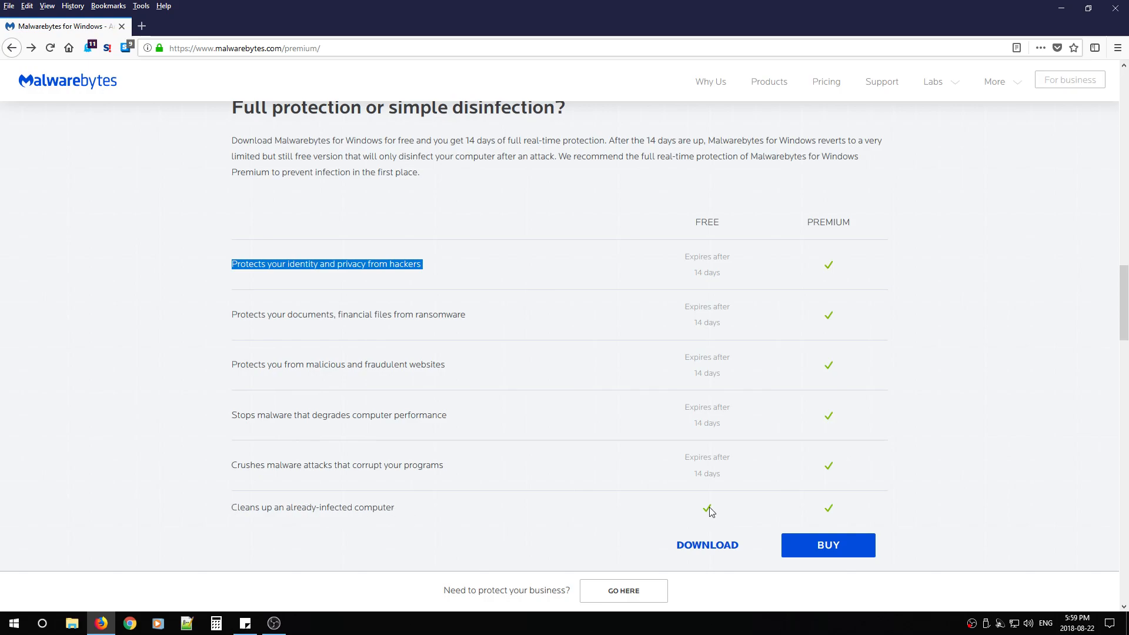
pyautogui.click(250, 506)
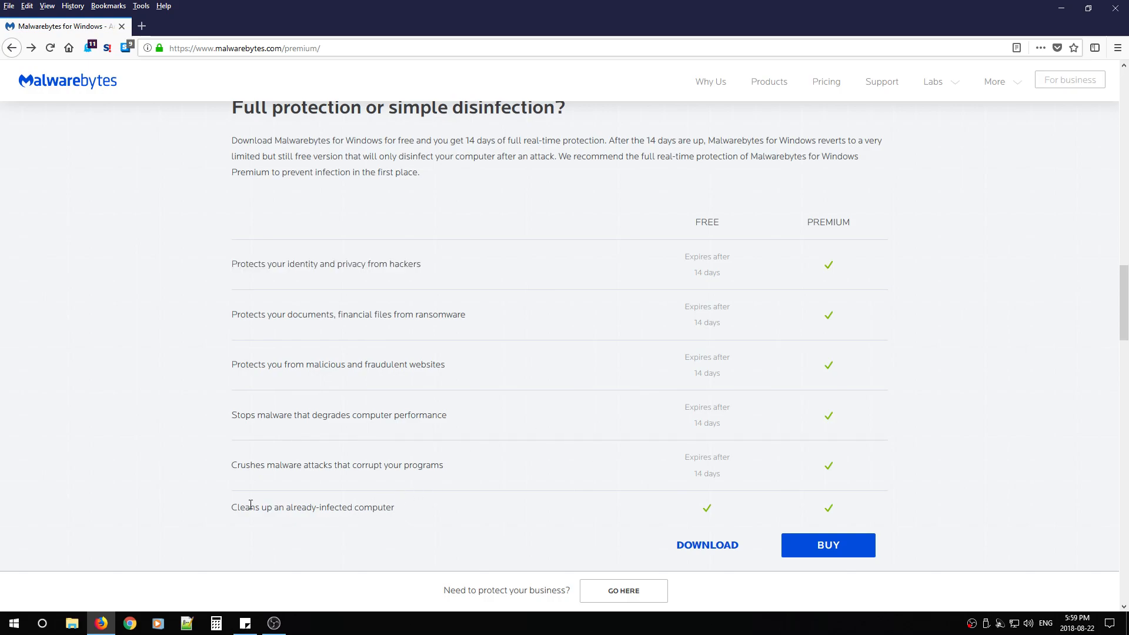
pyautogui.moveTo(334, 507)
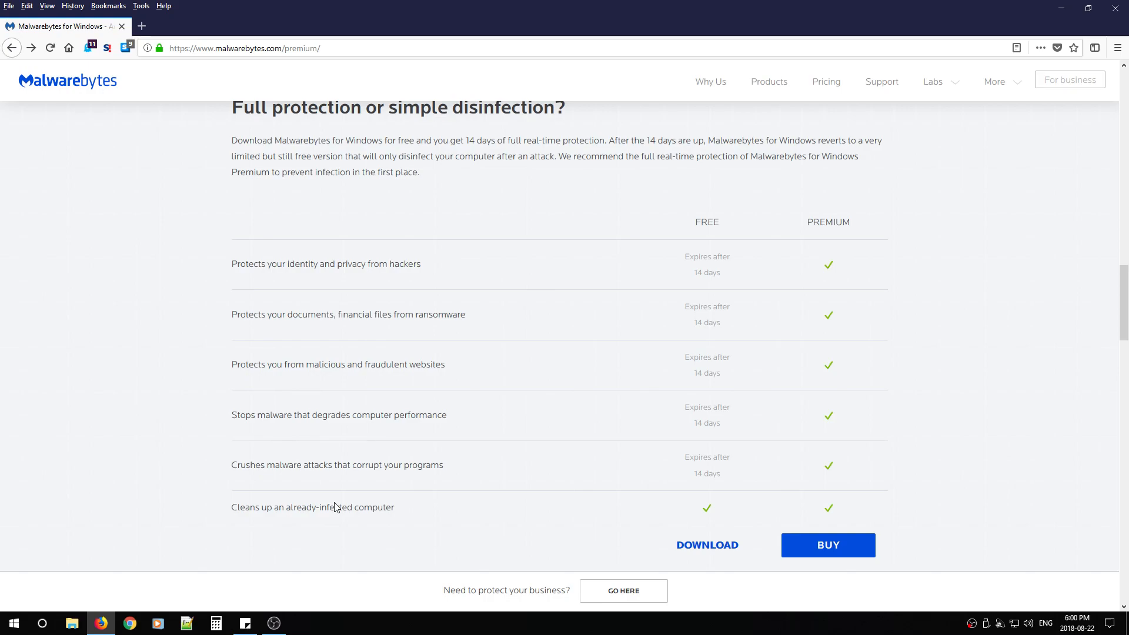
pyautogui.moveTo(692, 516)
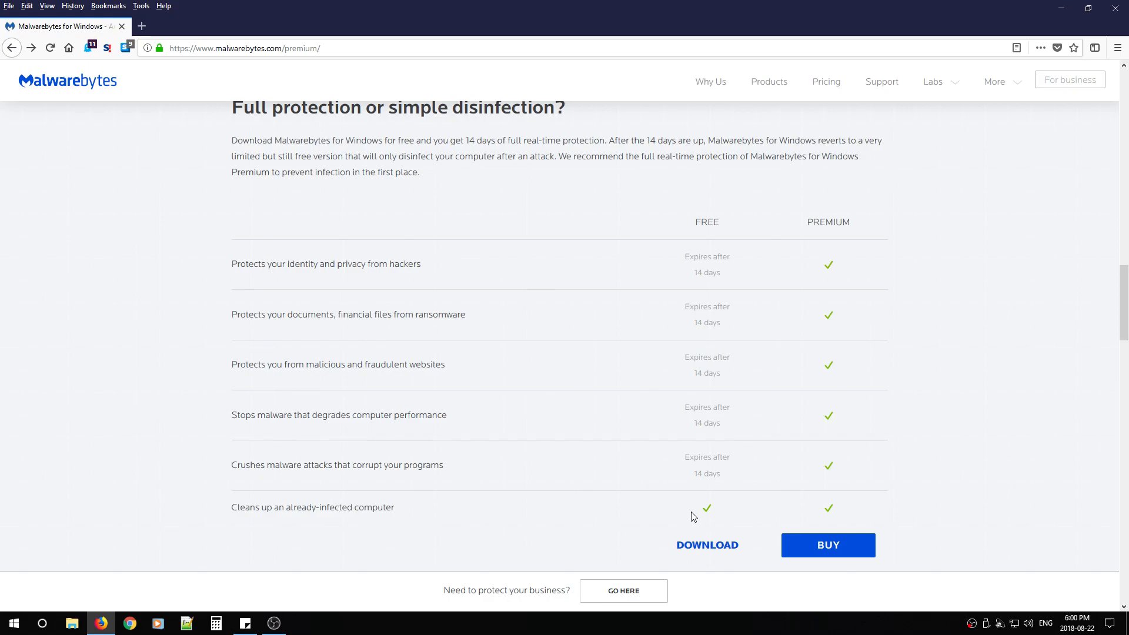
pyautogui.moveTo(718, 513)
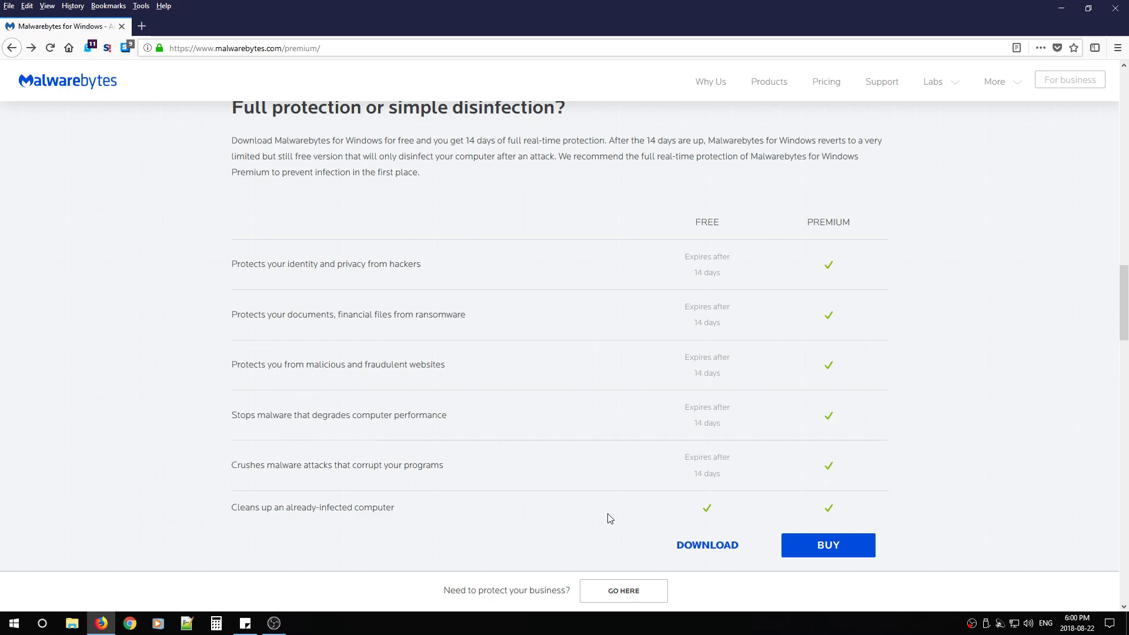
pyautogui.scroll(-3)
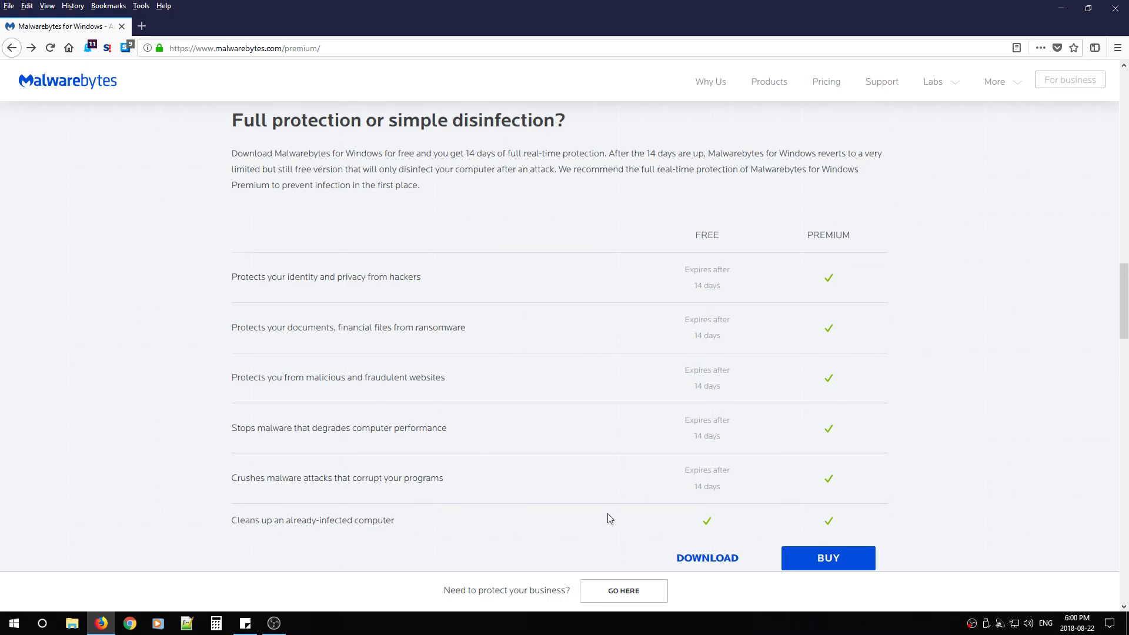
pyautogui.scroll(-3)
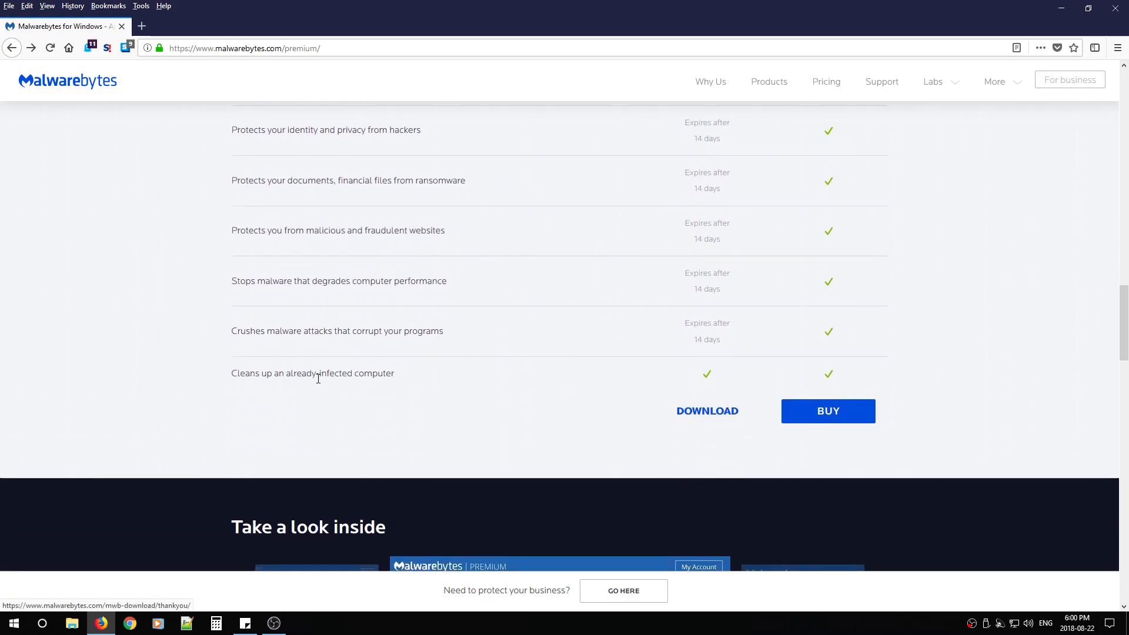
# Save the free mb3-setup installer to the Desktop and run it from Downloads
pyautogui.click(706, 411)
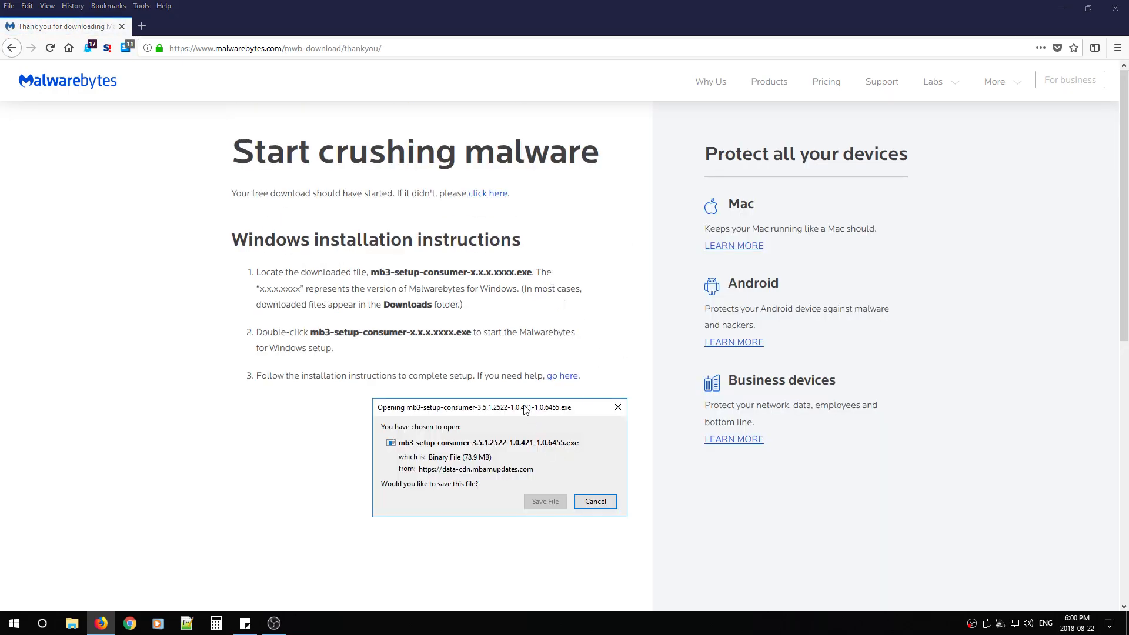
pyautogui.click(545, 501)
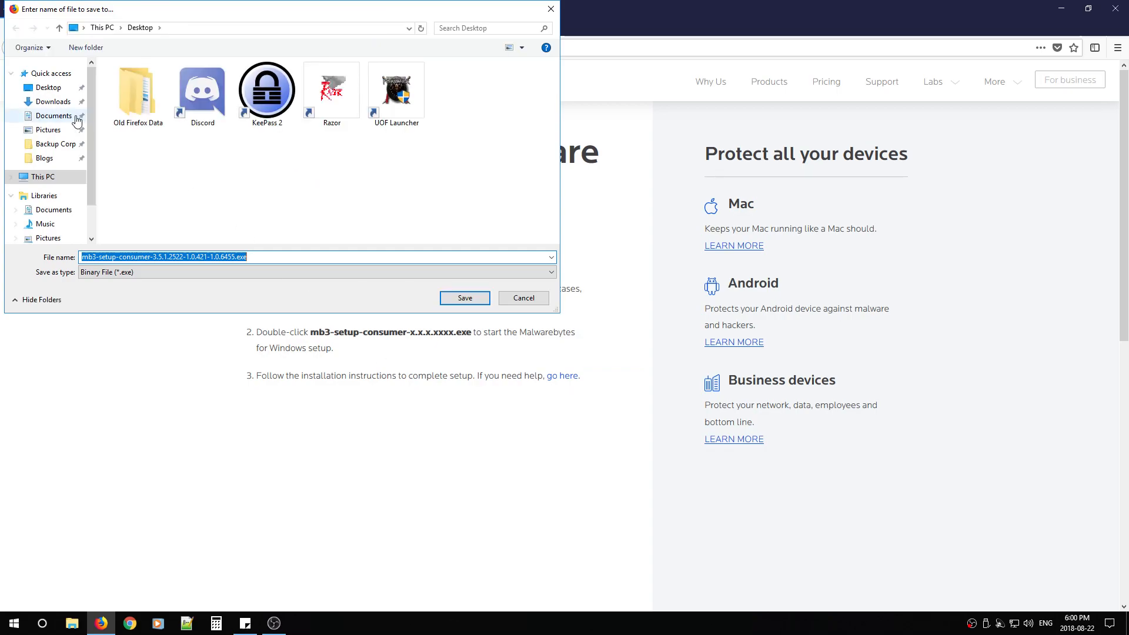
pyautogui.click(465, 298)
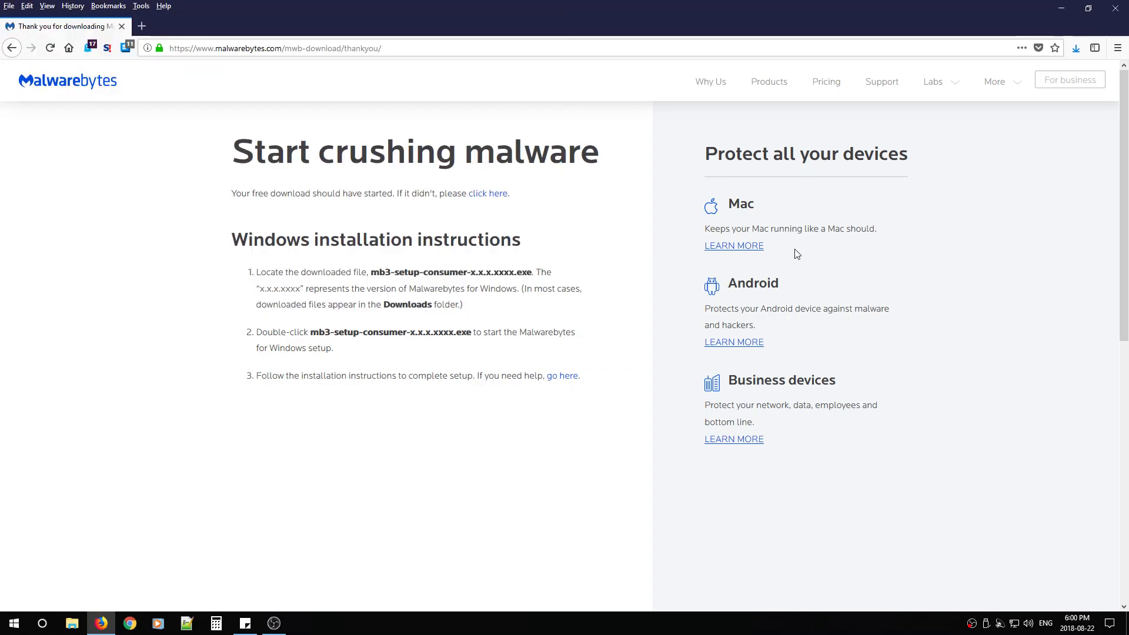
pyautogui.click(1075, 48)
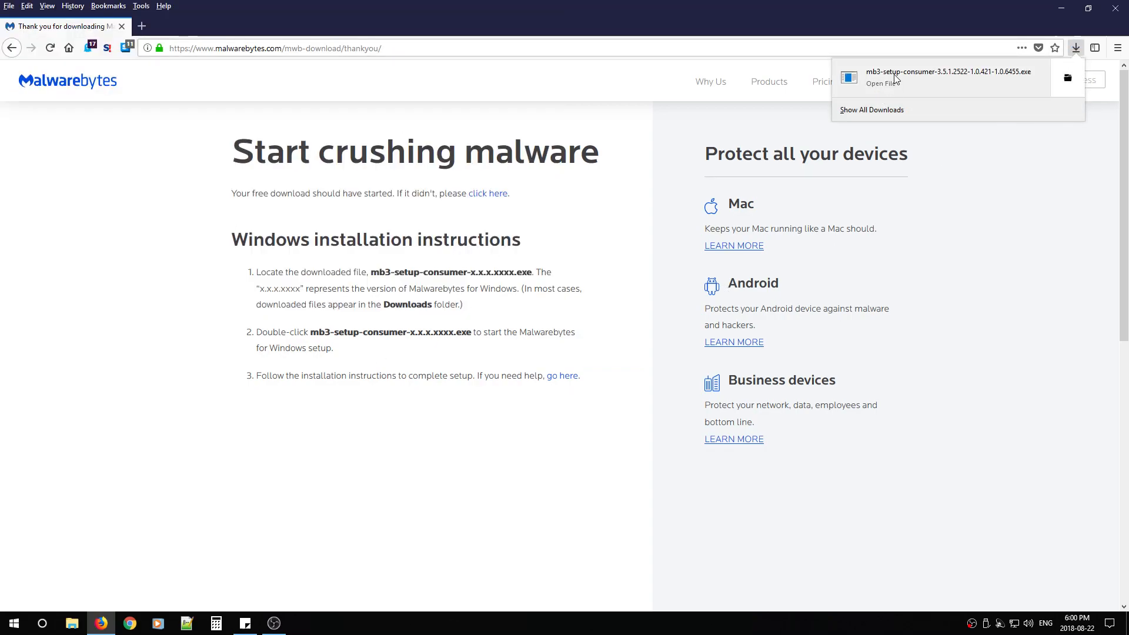
pyautogui.click(876, 77)
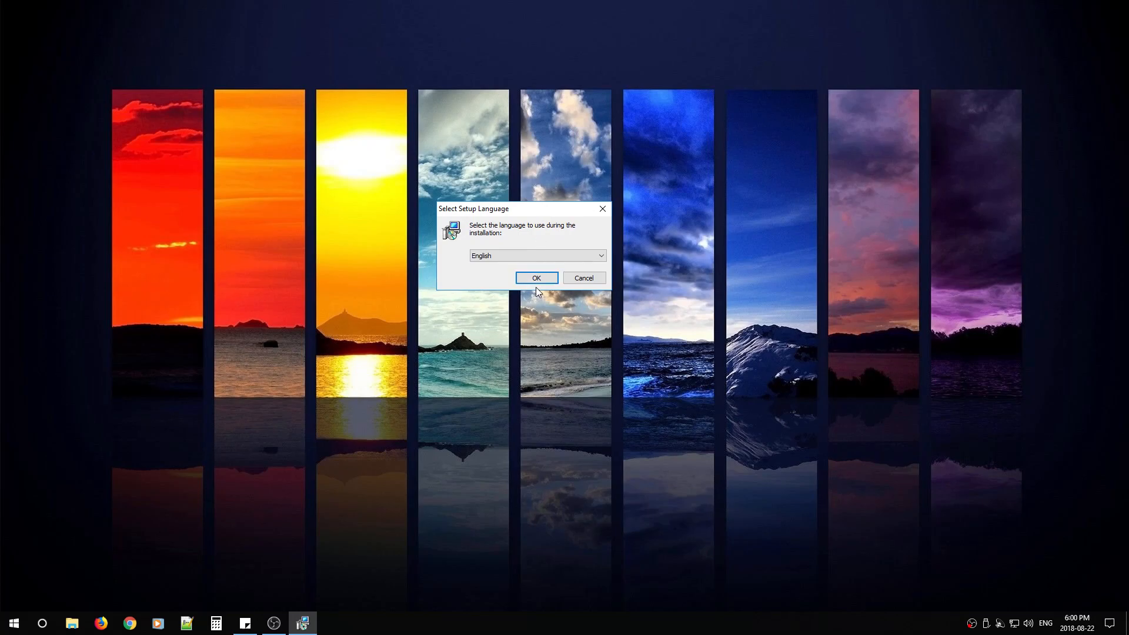
# Install Malwarebytes with English as the language, accepting the license, and finish setup
pyautogui.click(536, 278)
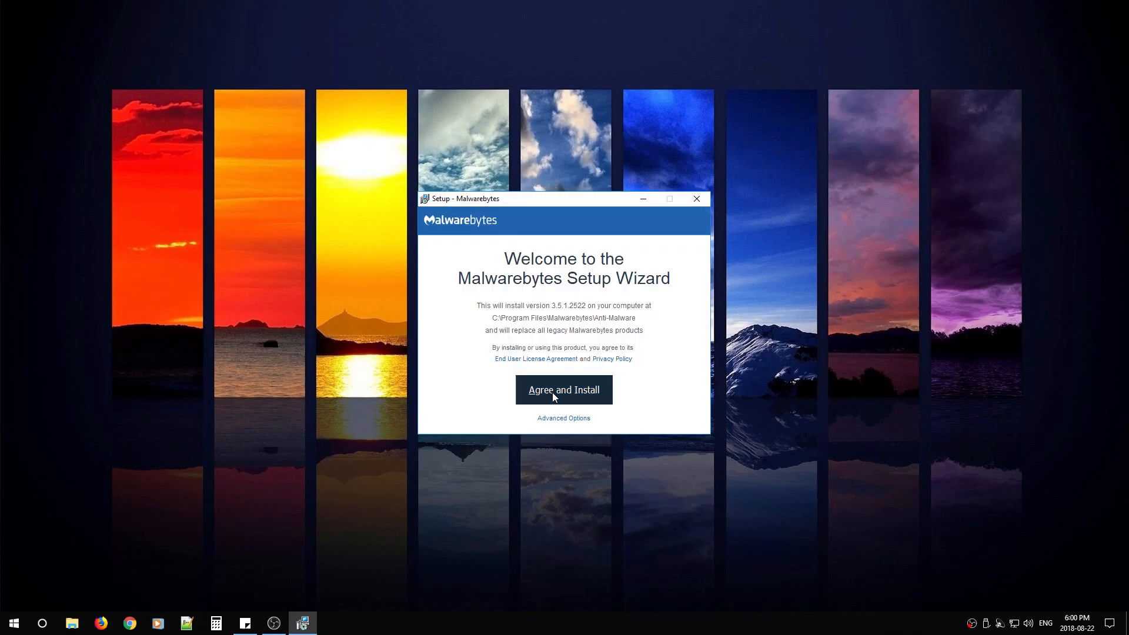
pyautogui.click(564, 389)
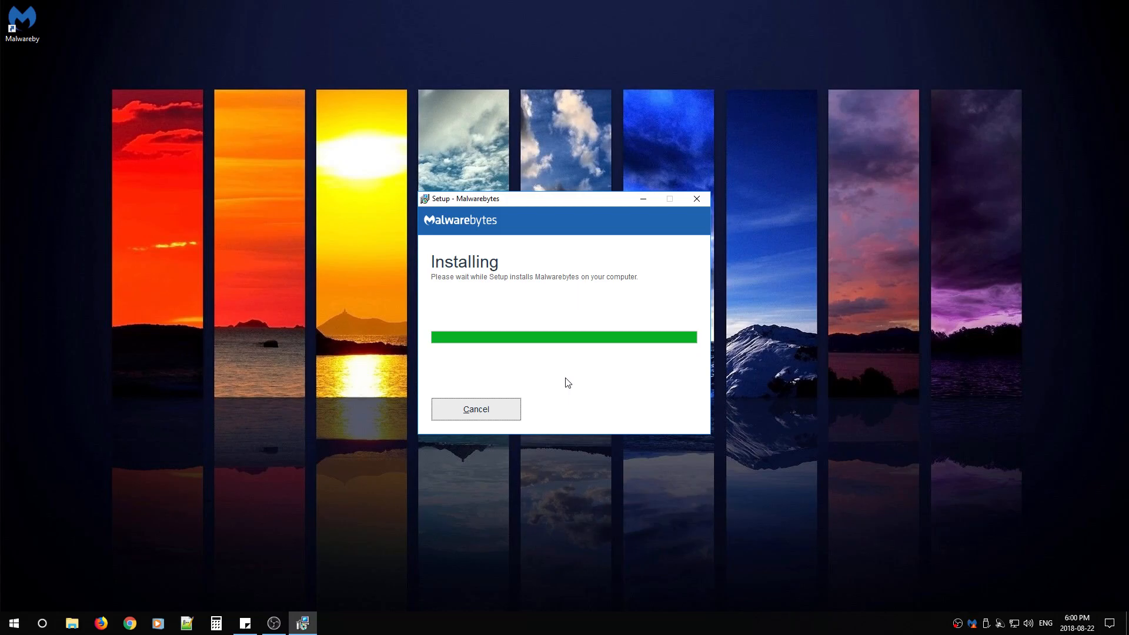
pyautogui.moveTo(291, 201)
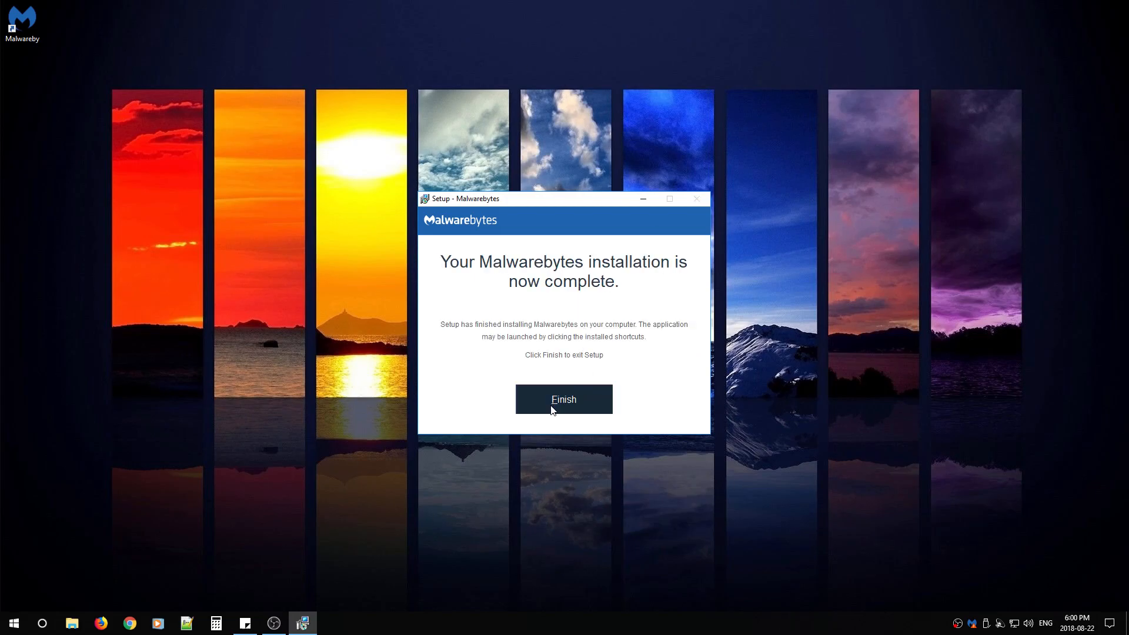
pyautogui.click(564, 399)
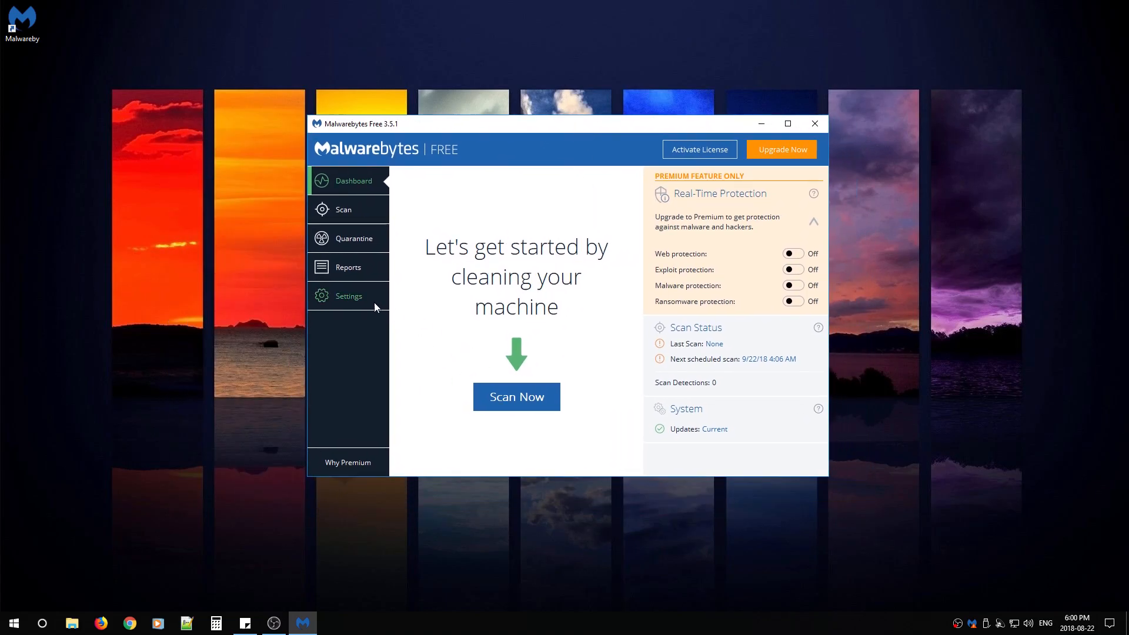
# Switch 'Scan for rootkits' On under Scan Options in the Protection settings
pyautogui.click(347, 295)
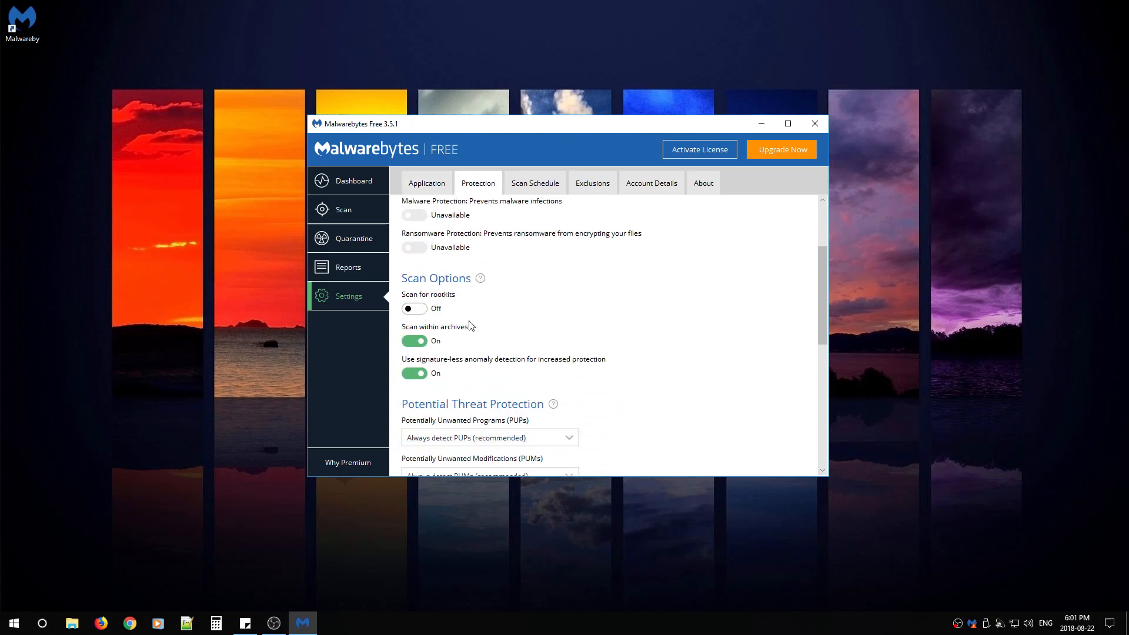
pyautogui.scroll(-3)
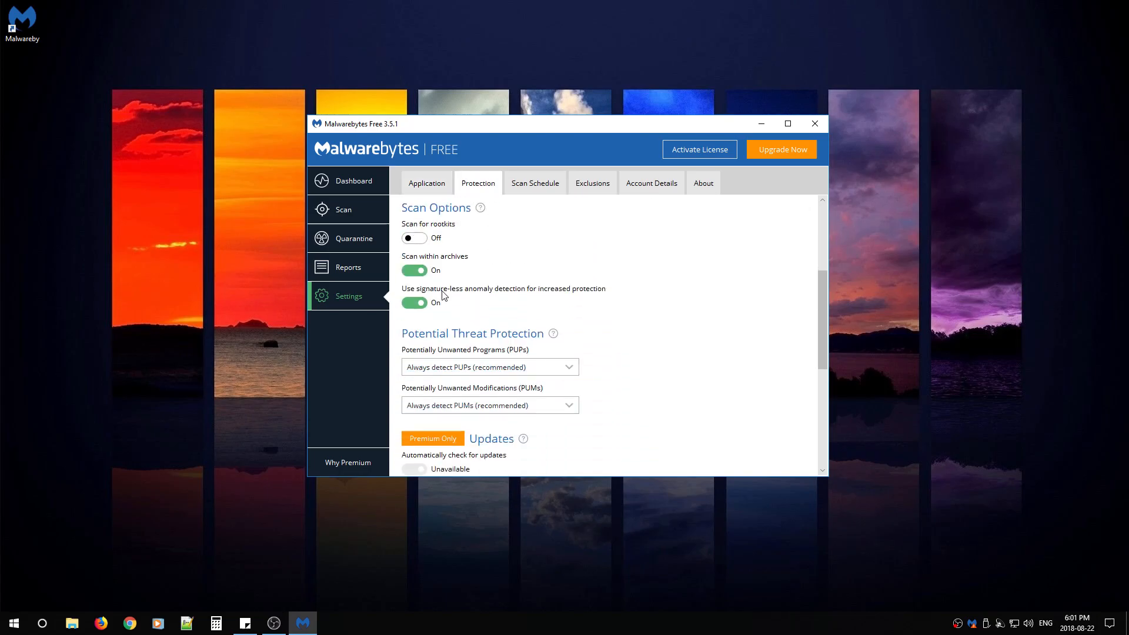
pyautogui.click(413, 238)
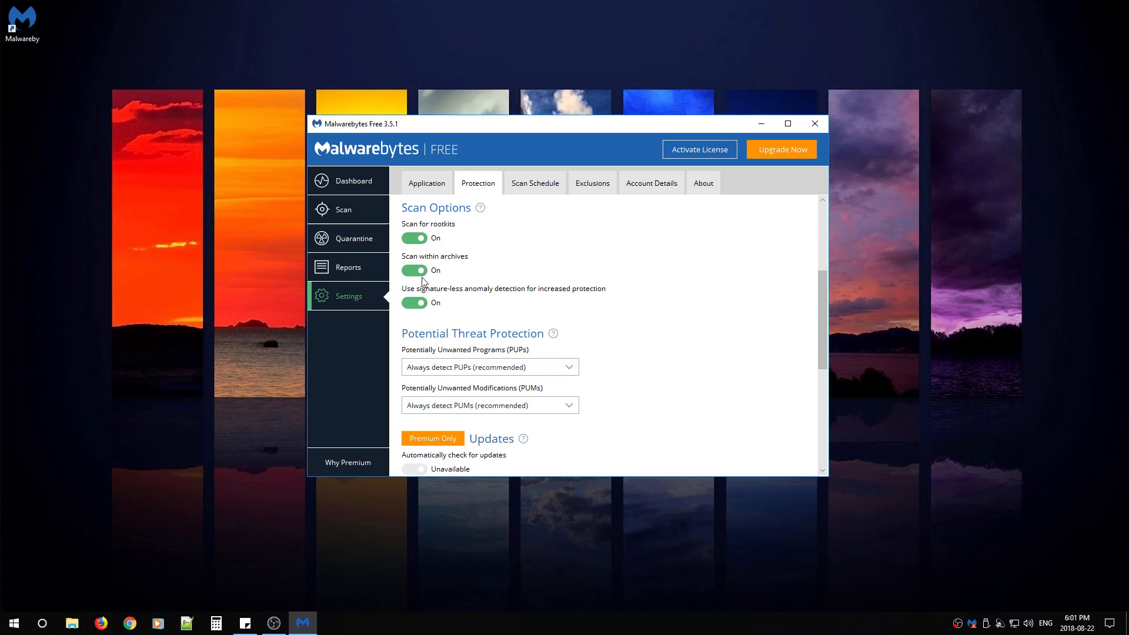
pyautogui.scroll(-3)
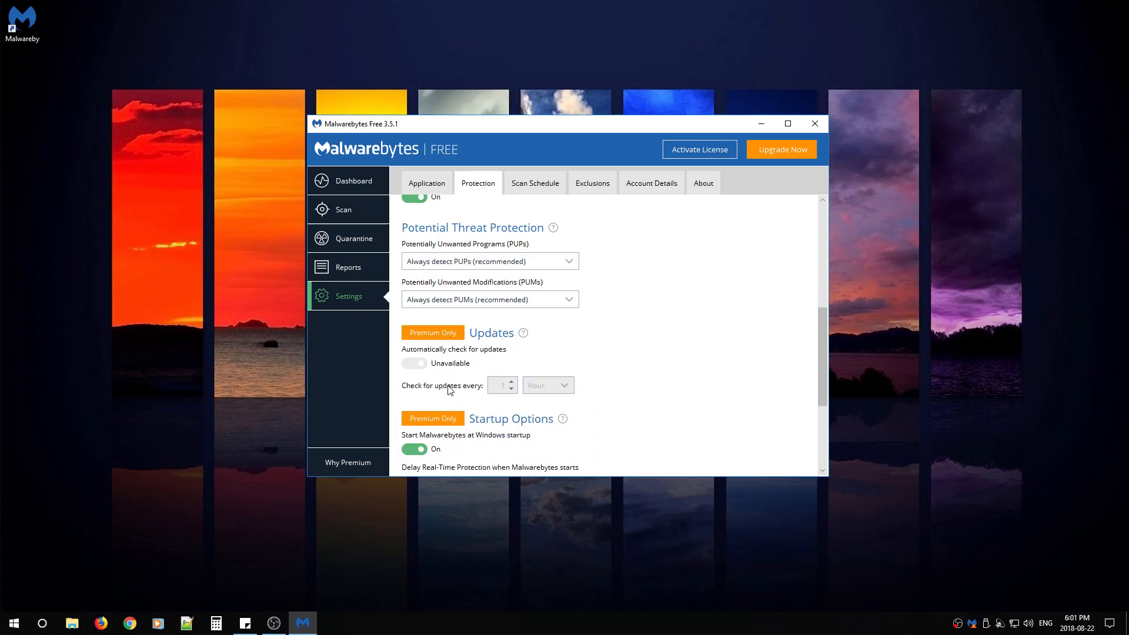
pyautogui.scroll(-3)
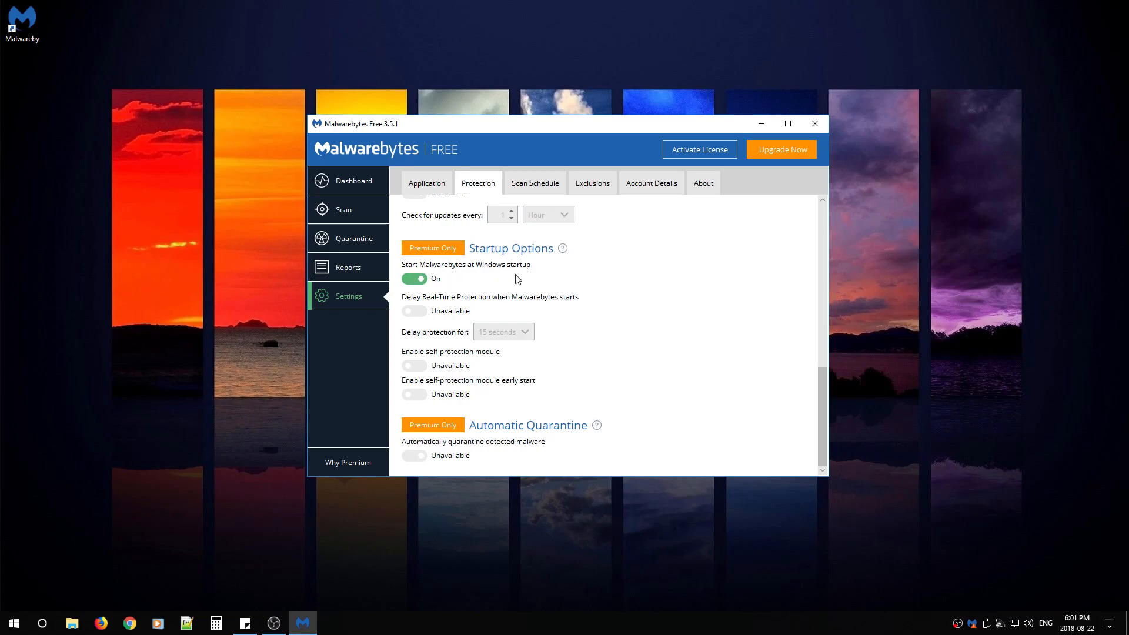
pyautogui.moveTo(407, 290)
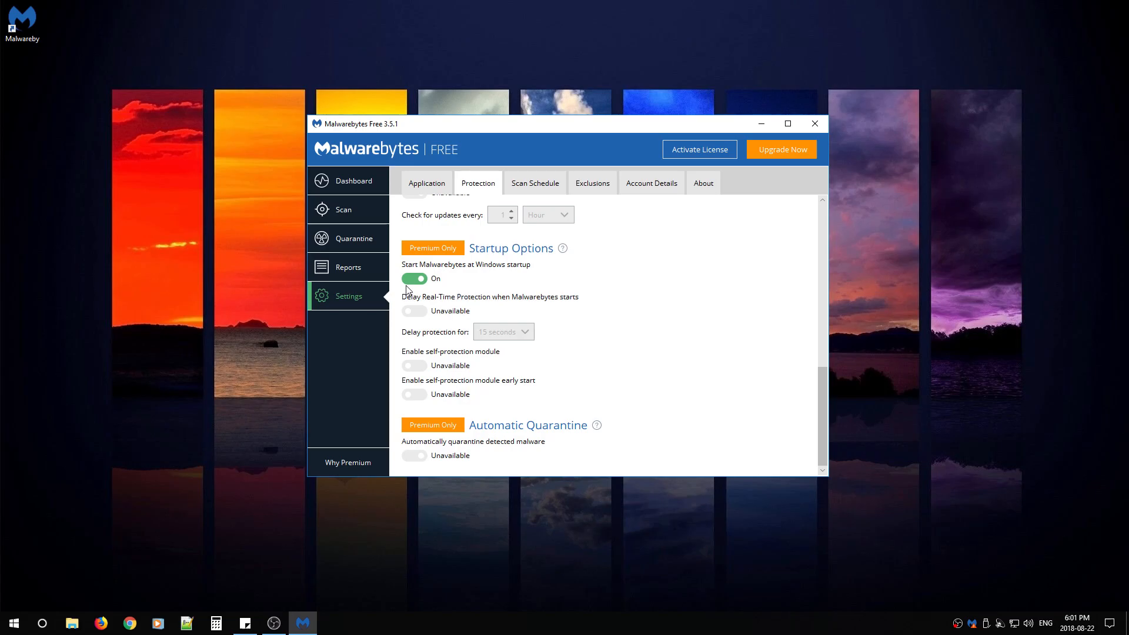
pyautogui.click(414, 279)
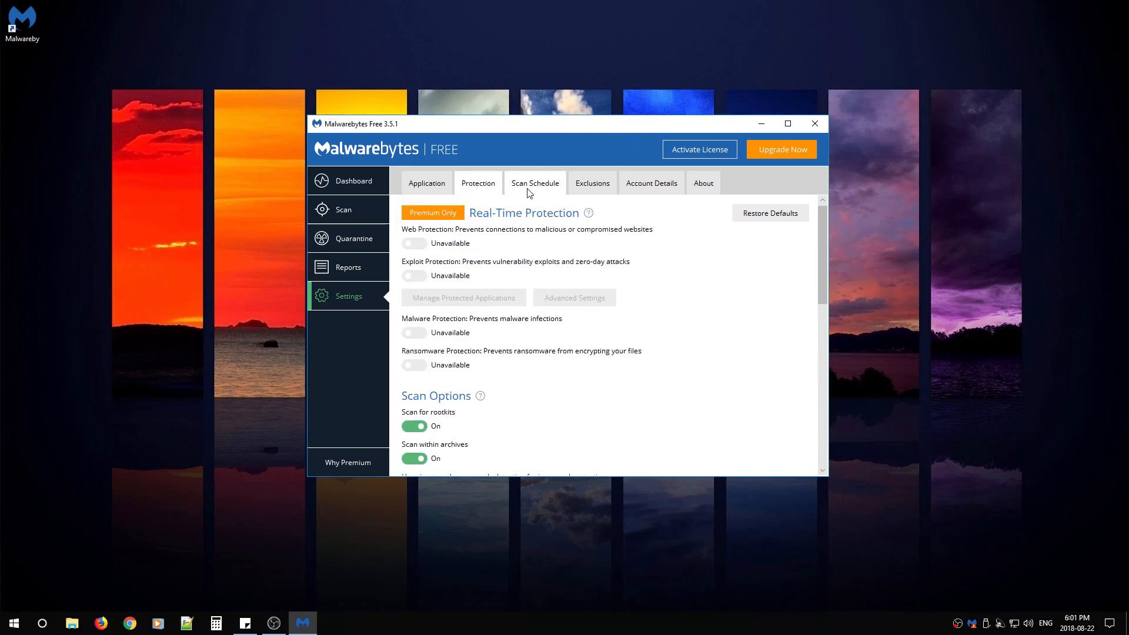
# Review the monthly scan on the Scan Schedule tab, then view the empty Exclusions list
pyautogui.click(535, 183)
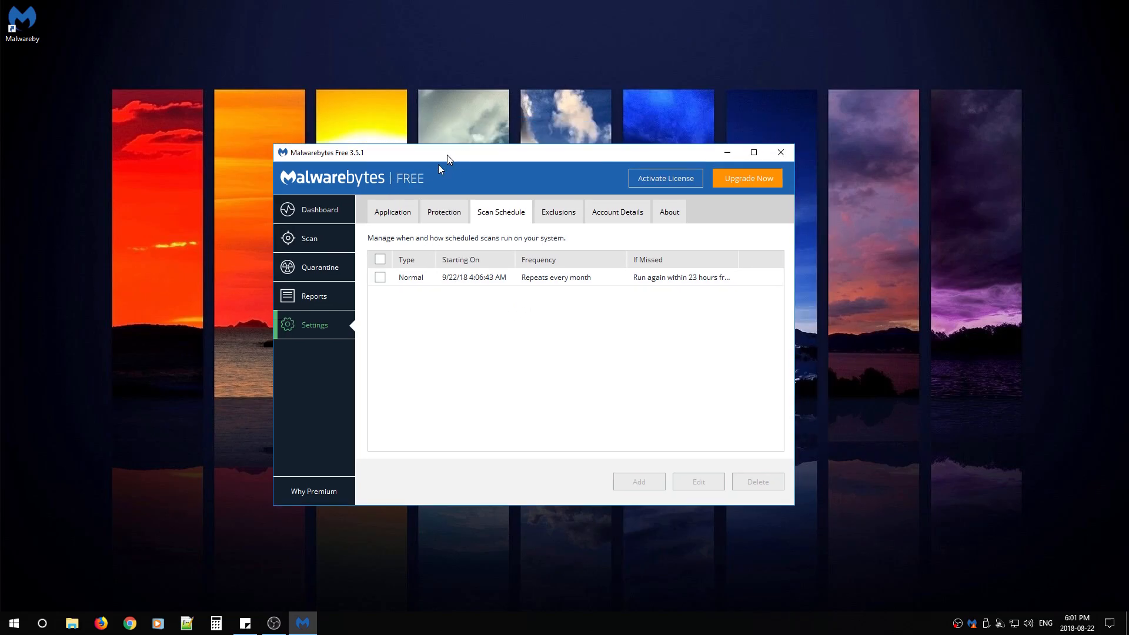
pyautogui.moveTo(446, 152); pyautogui.dragTo(494, 158)
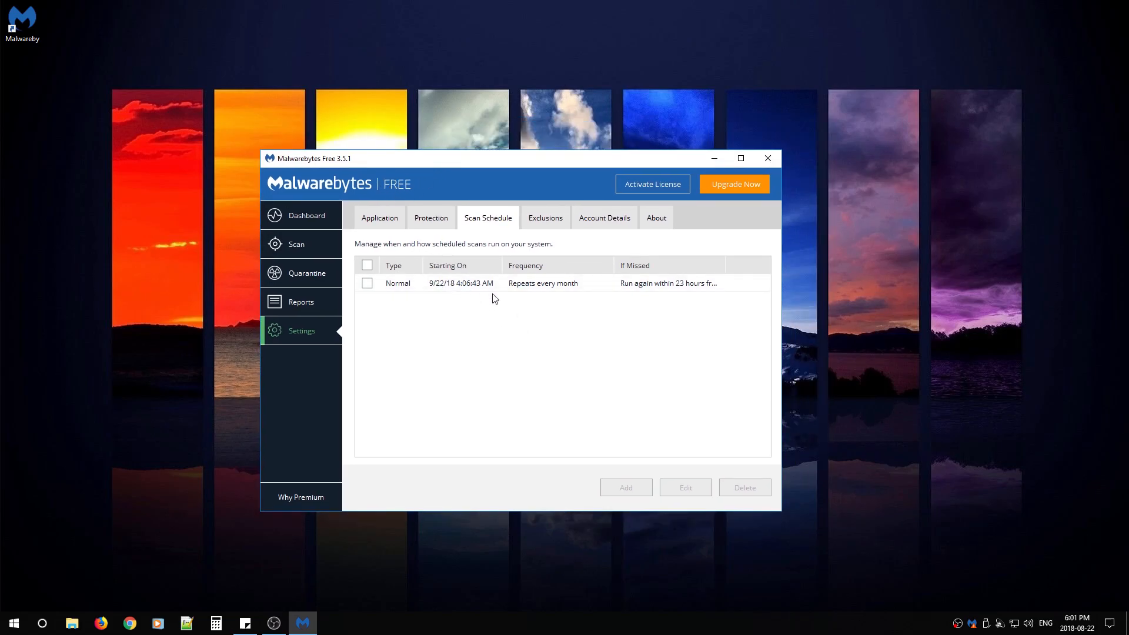
pyautogui.click(544, 218)
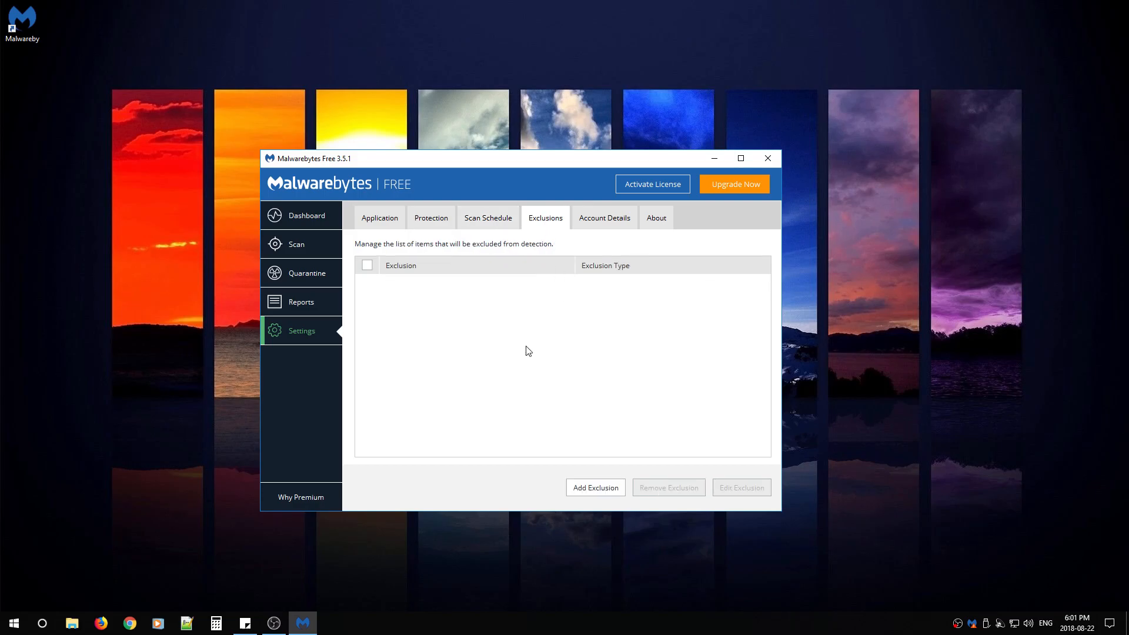
pyautogui.moveTo(424, 288)
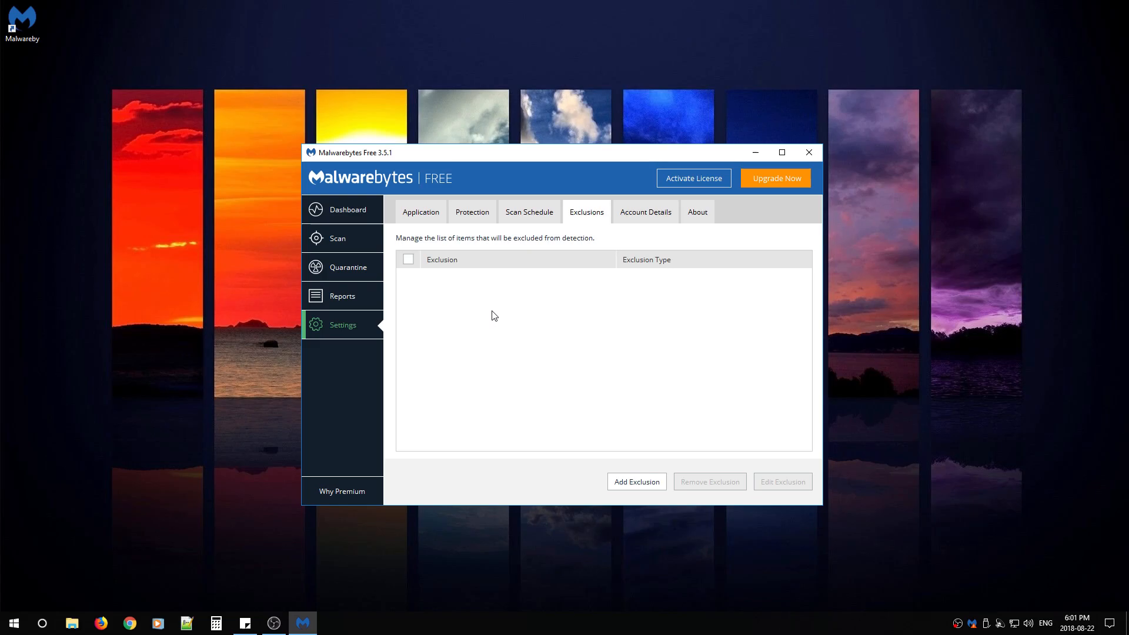
pyautogui.moveTo(412, 277)
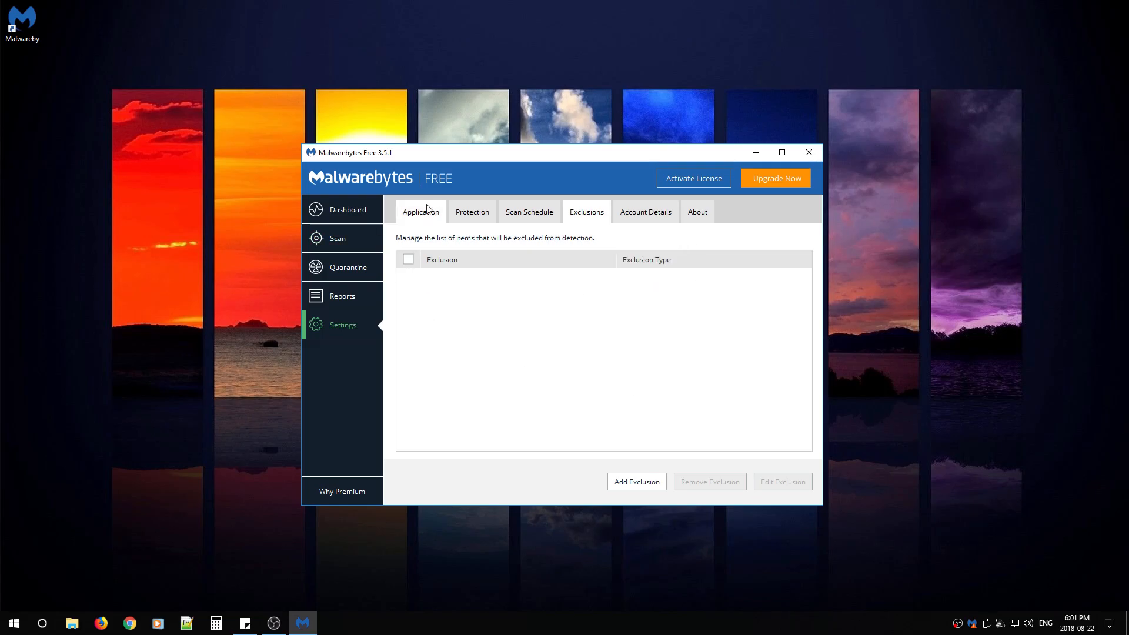
pyautogui.click(420, 212)
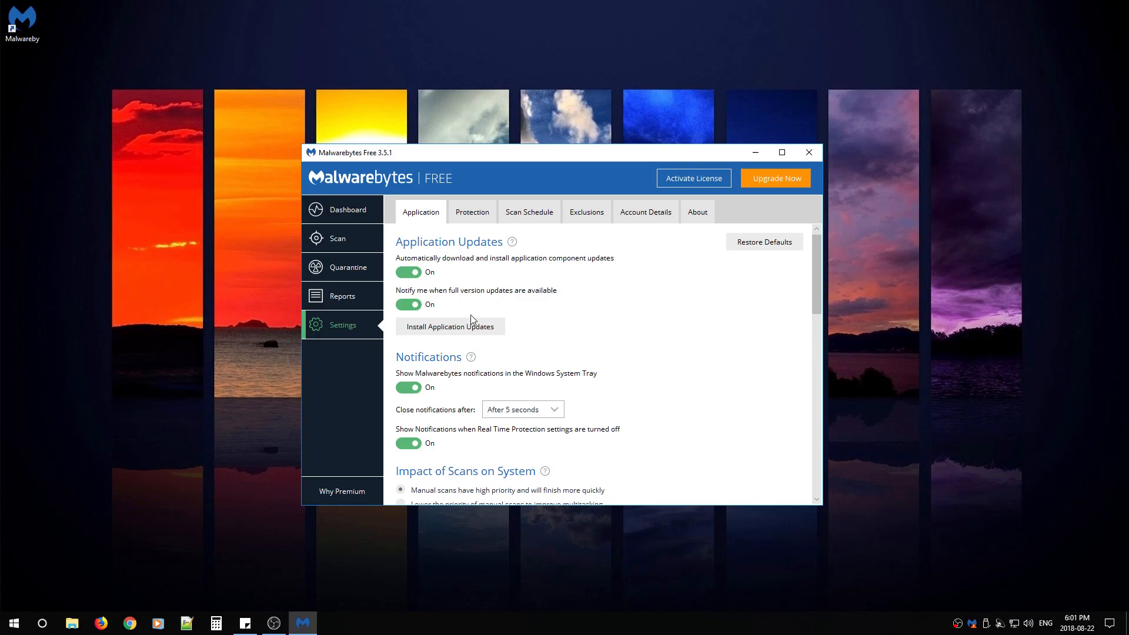
pyautogui.moveTo(337, 238)
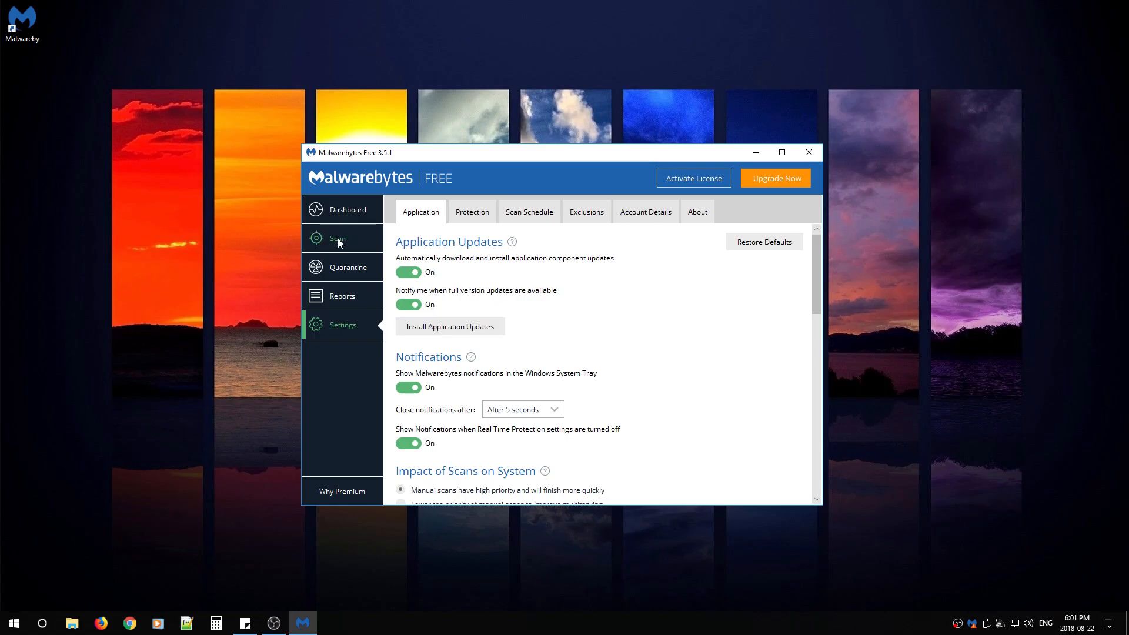
pyautogui.click(337, 238)
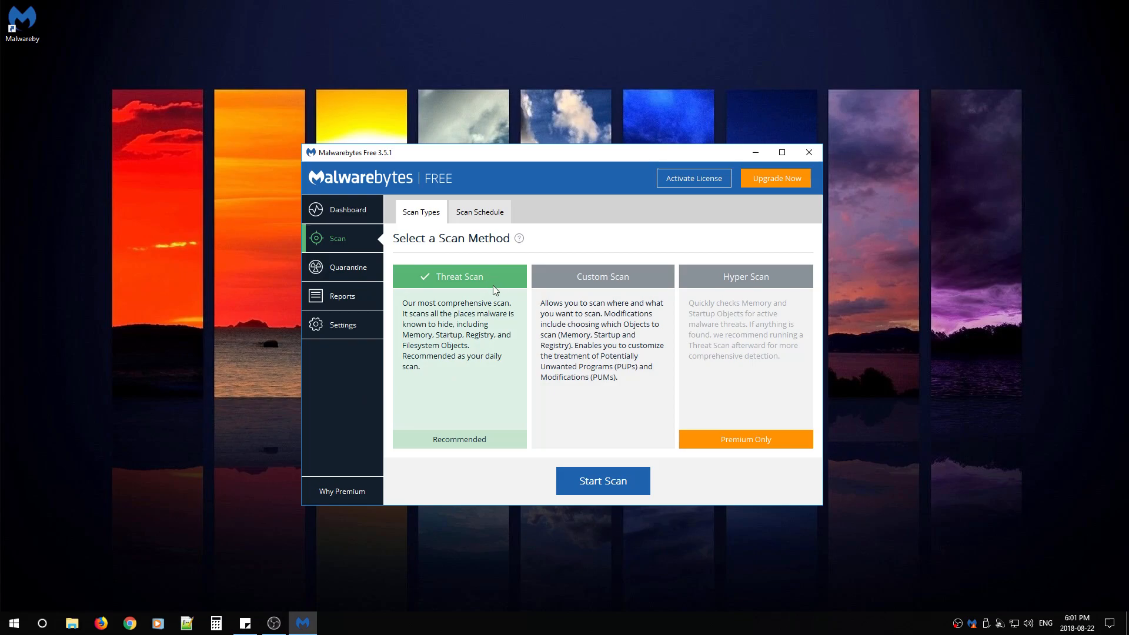
pyautogui.moveTo(774, 295)
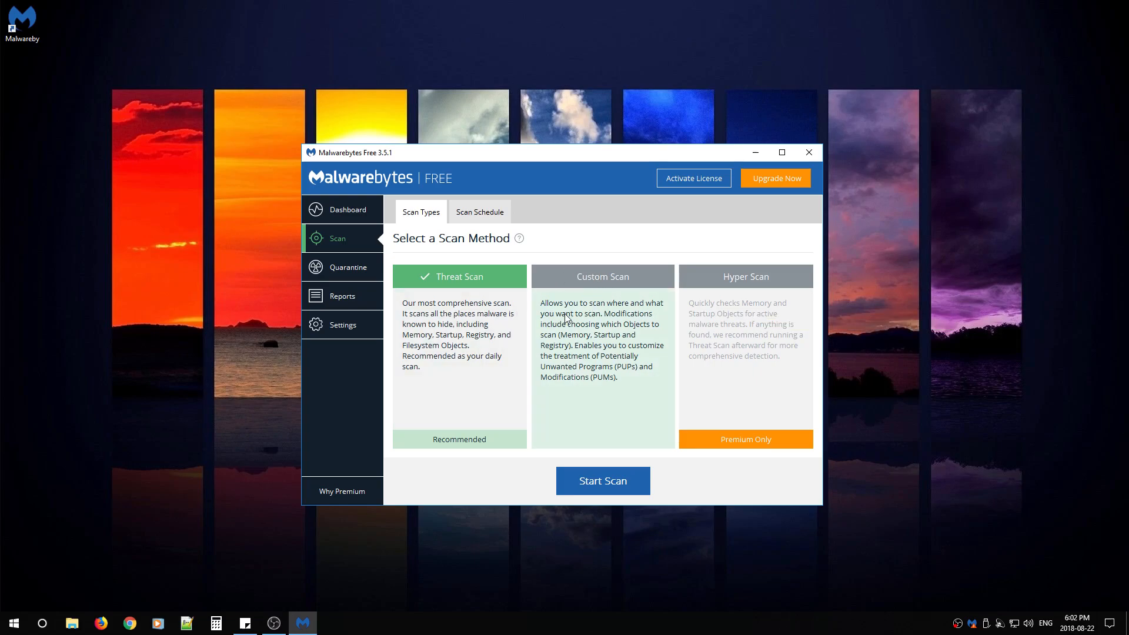
pyautogui.moveTo(612, 321)
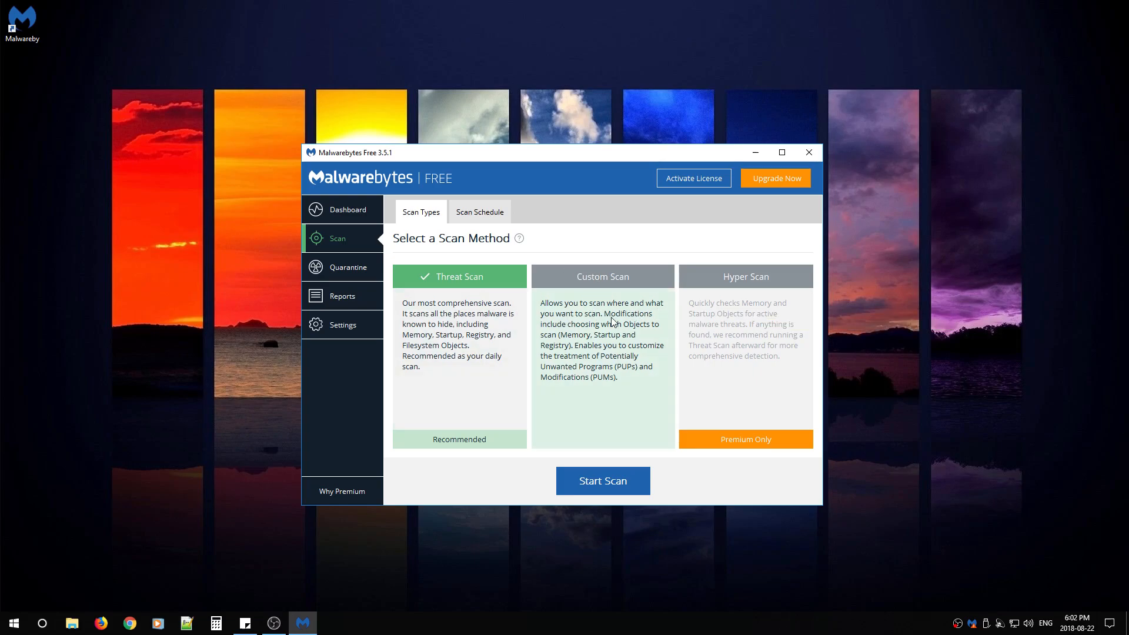
pyautogui.moveTo(580, 288)
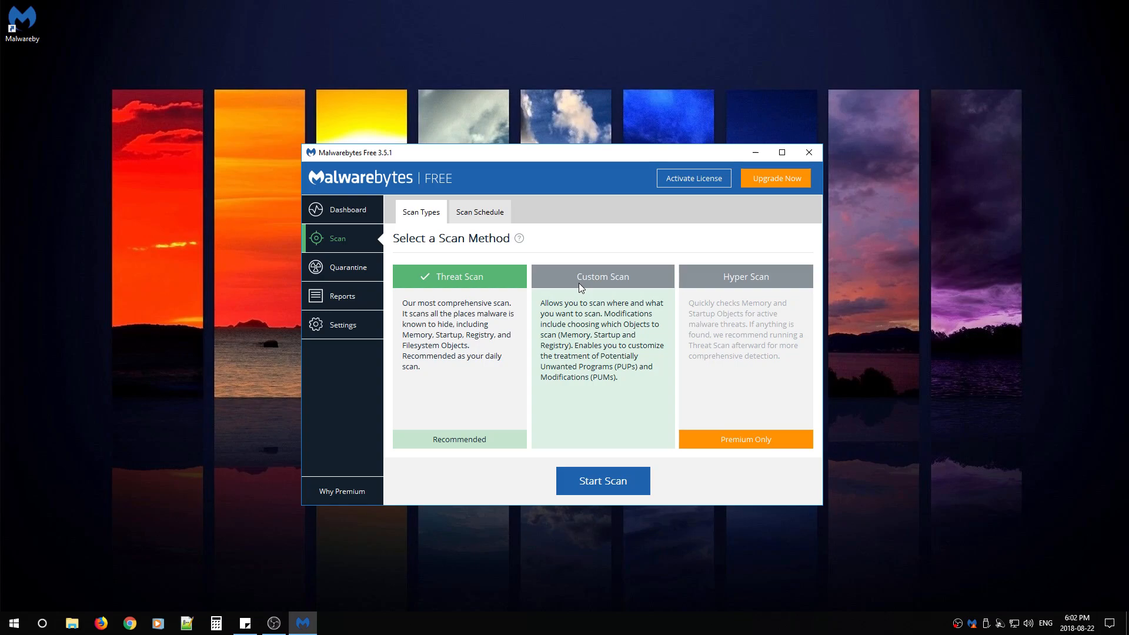
pyautogui.moveTo(487, 407)
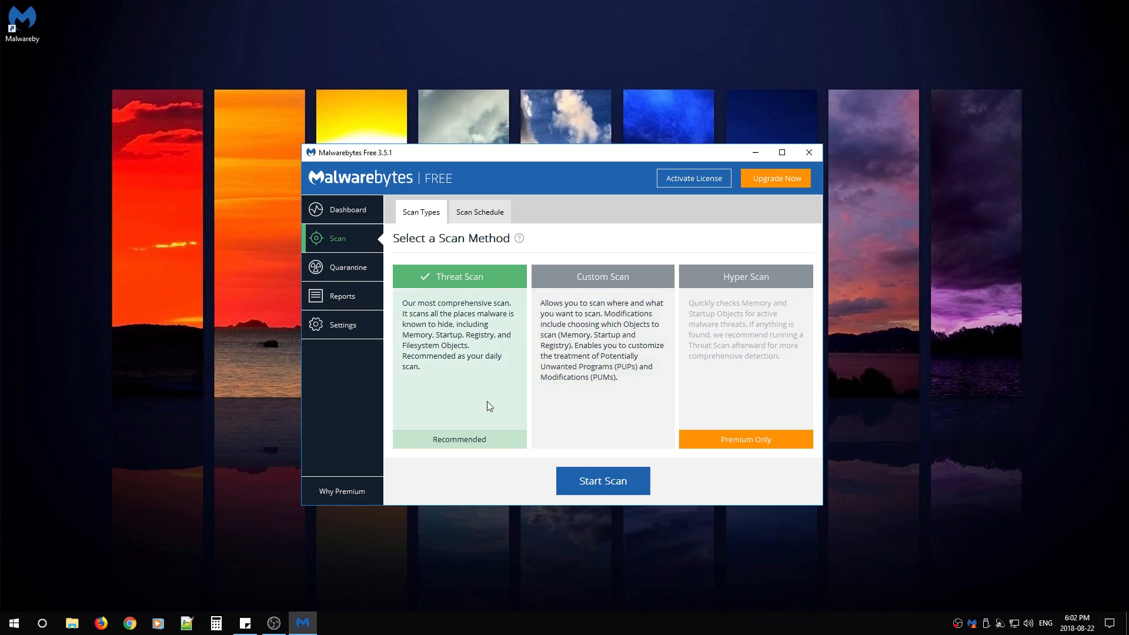
pyautogui.moveTo(449, 339)
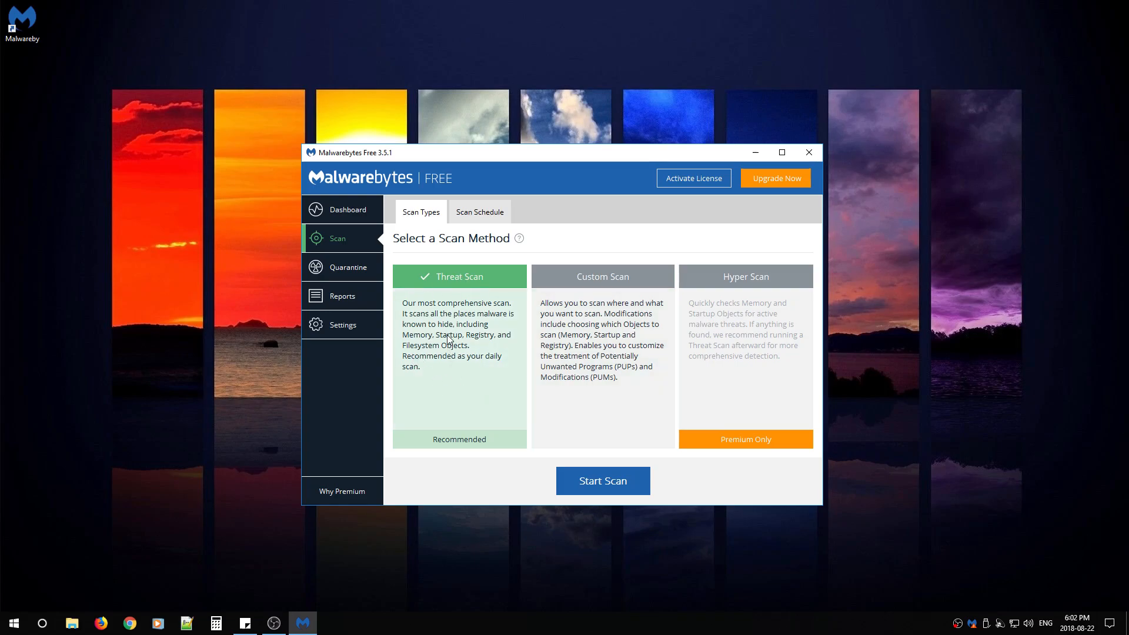
pyautogui.moveTo(548, 166)
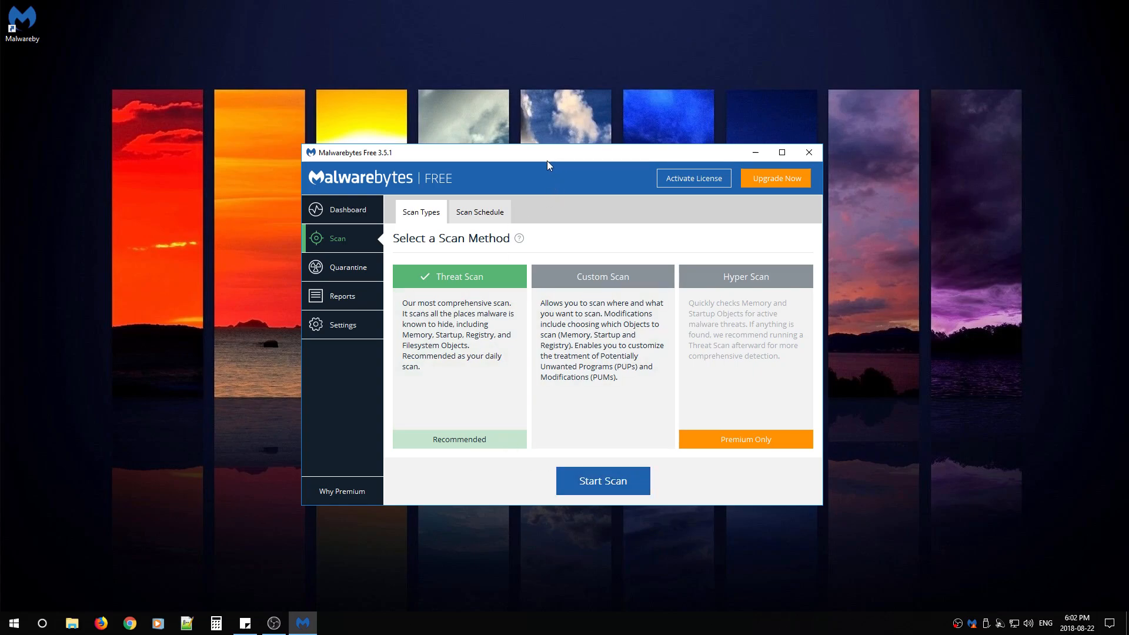
pyautogui.moveTo(548, 152); pyautogui.dragTo(587, 127)
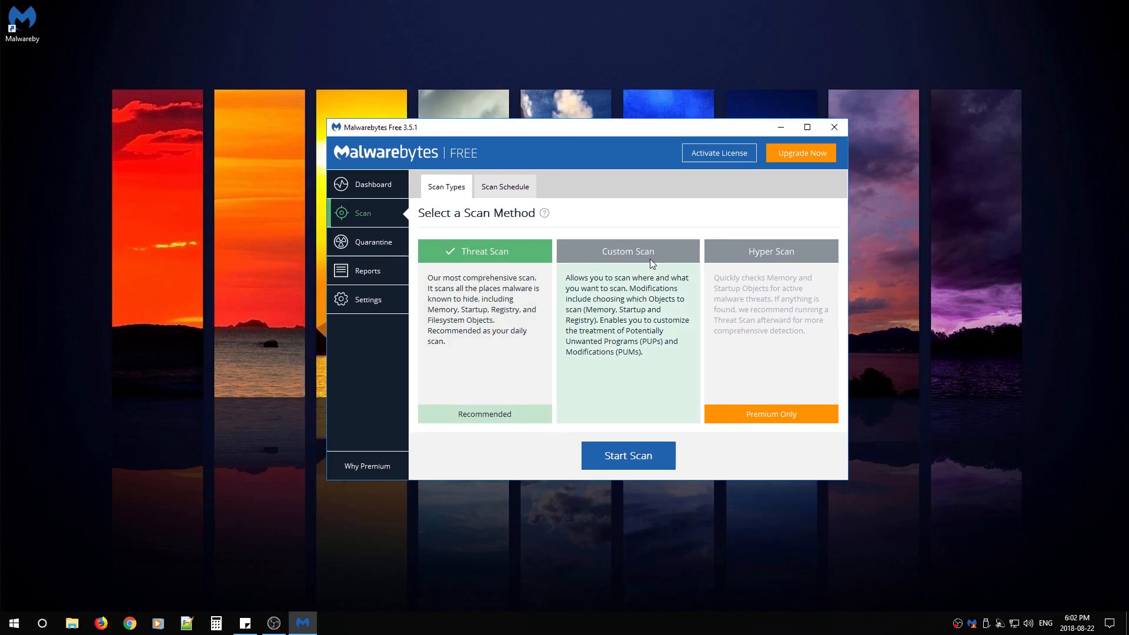
# Open Custom Scan with 'Scan for rootkits' enabled and drive C: ticked
pyautogui.click(627, 250)
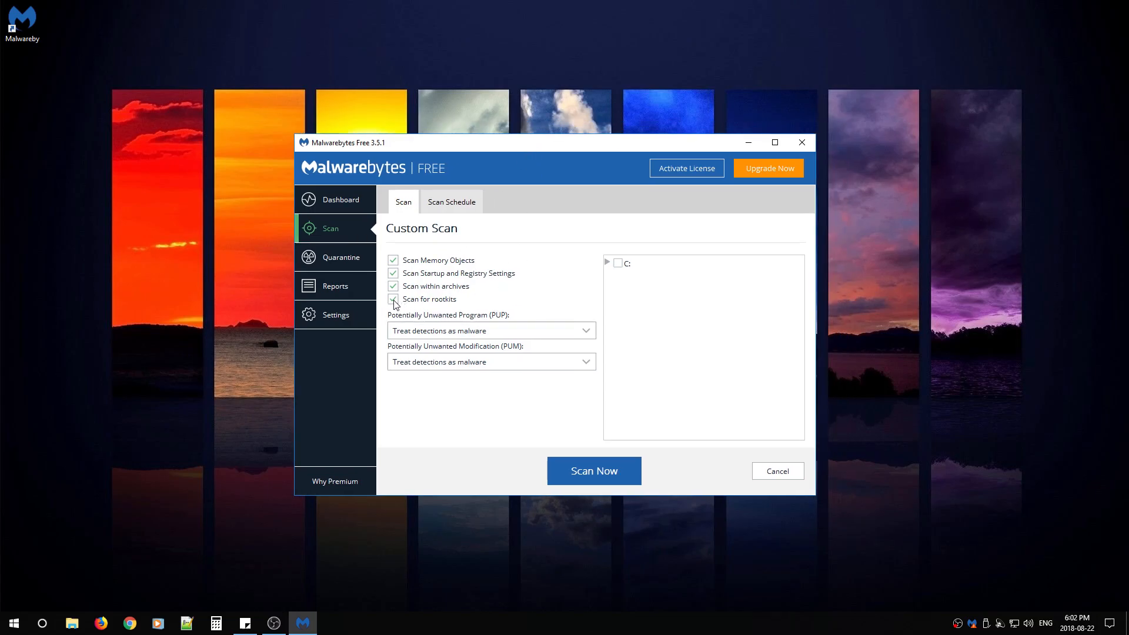
pyautogui.click(617, 262)
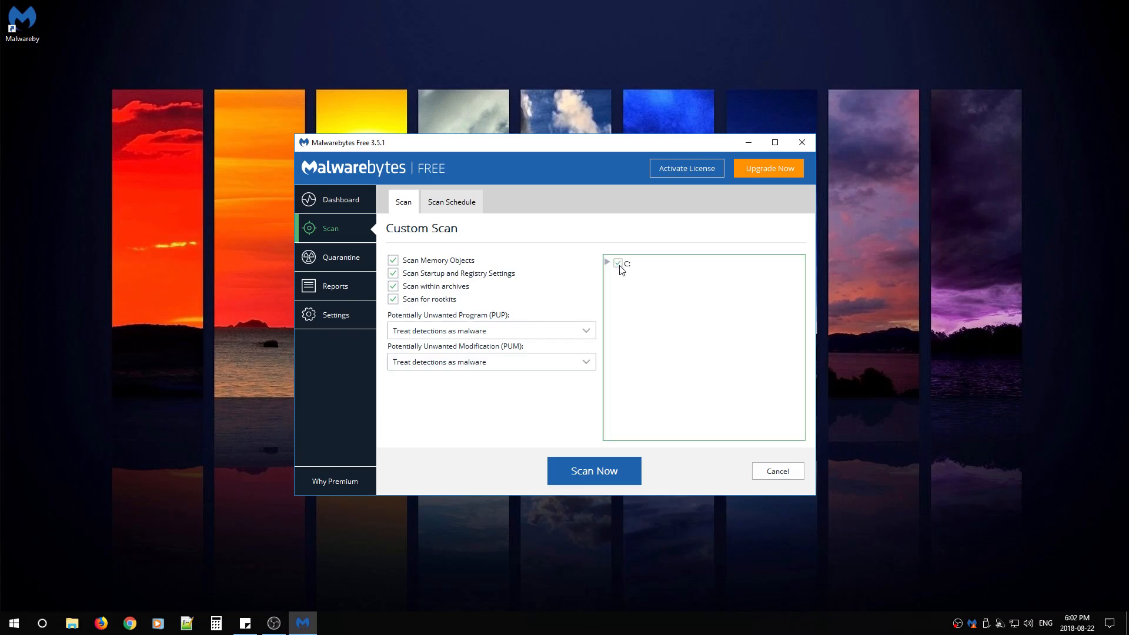
pyautogui.moveTo(634, 339)
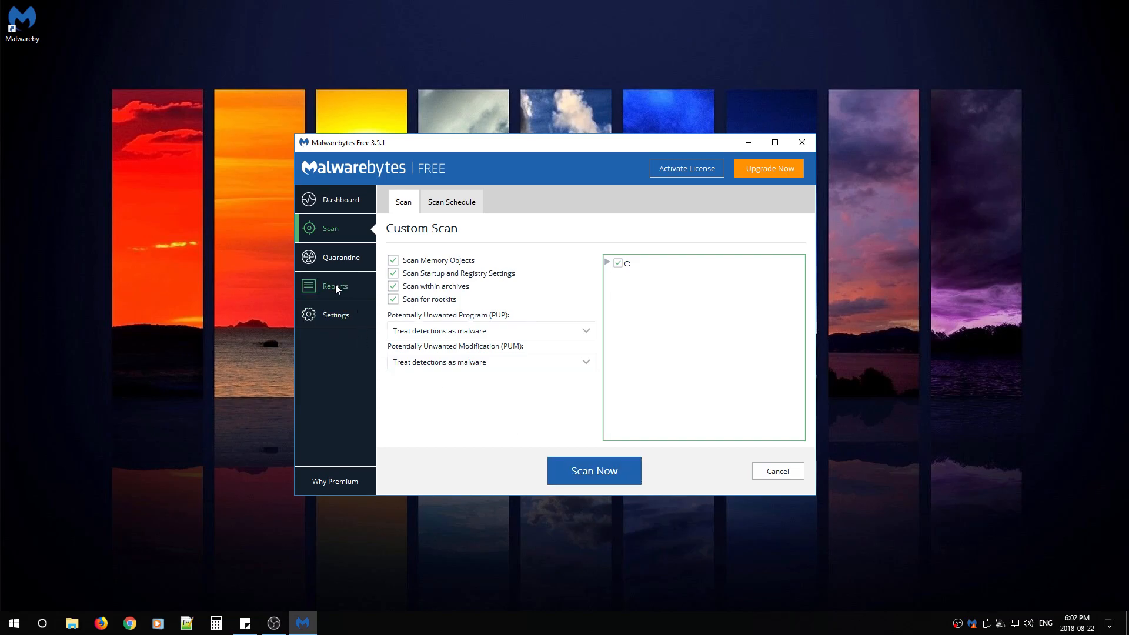
# View the empty Reports list, then the empty Quarantine page
pyautogui.click(335, 286)
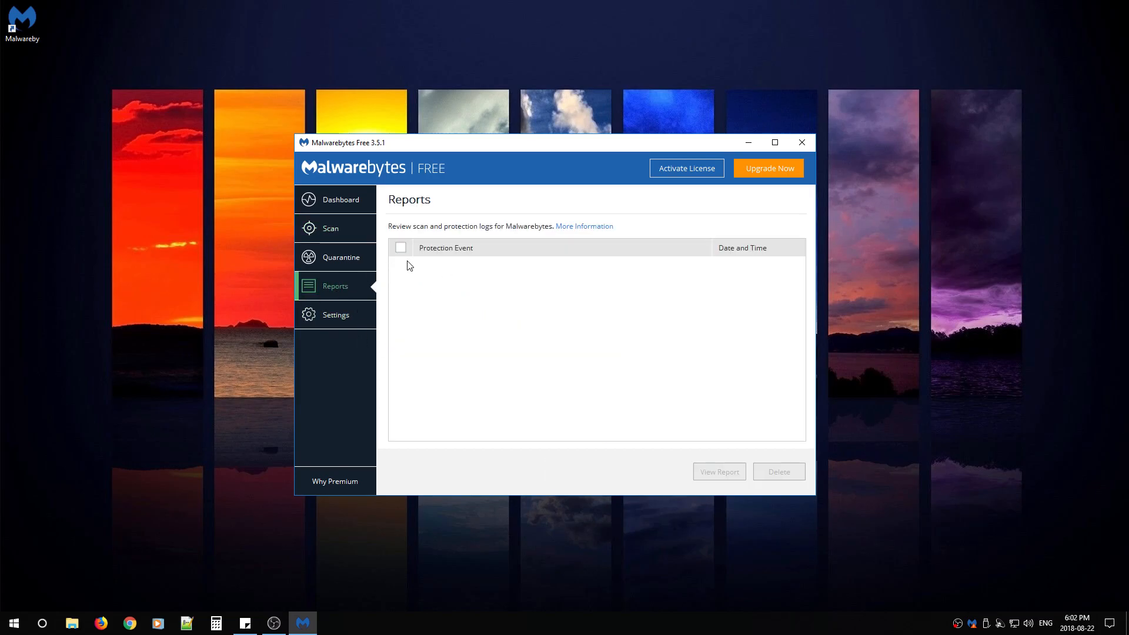
pyautogui.moveTo(466, 235)
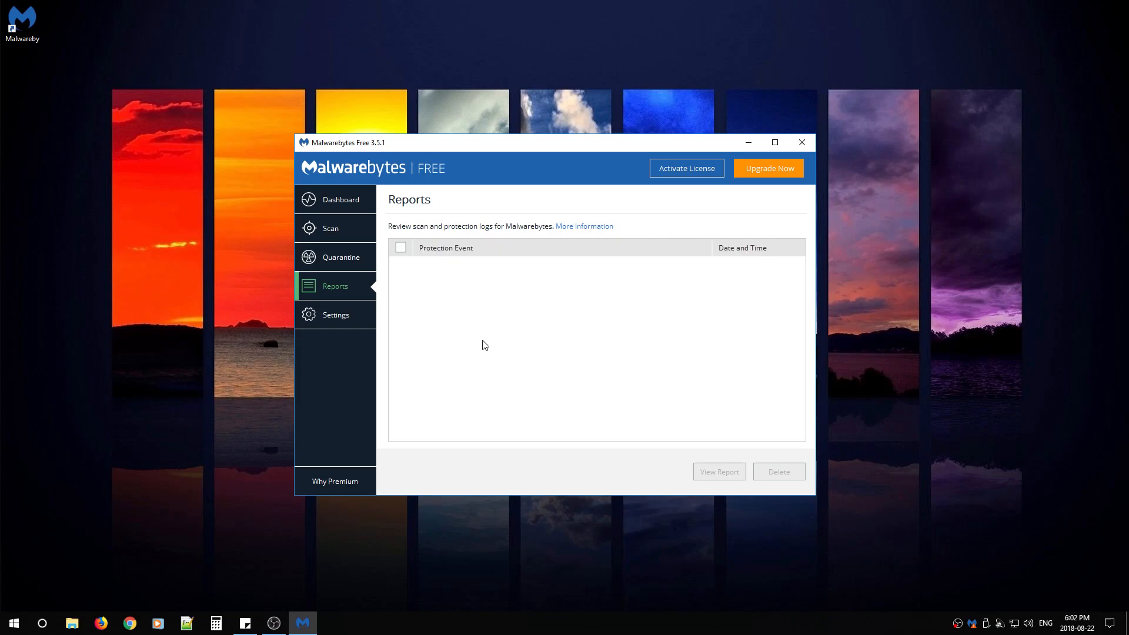
pyautogui.moveTo(338, 274)
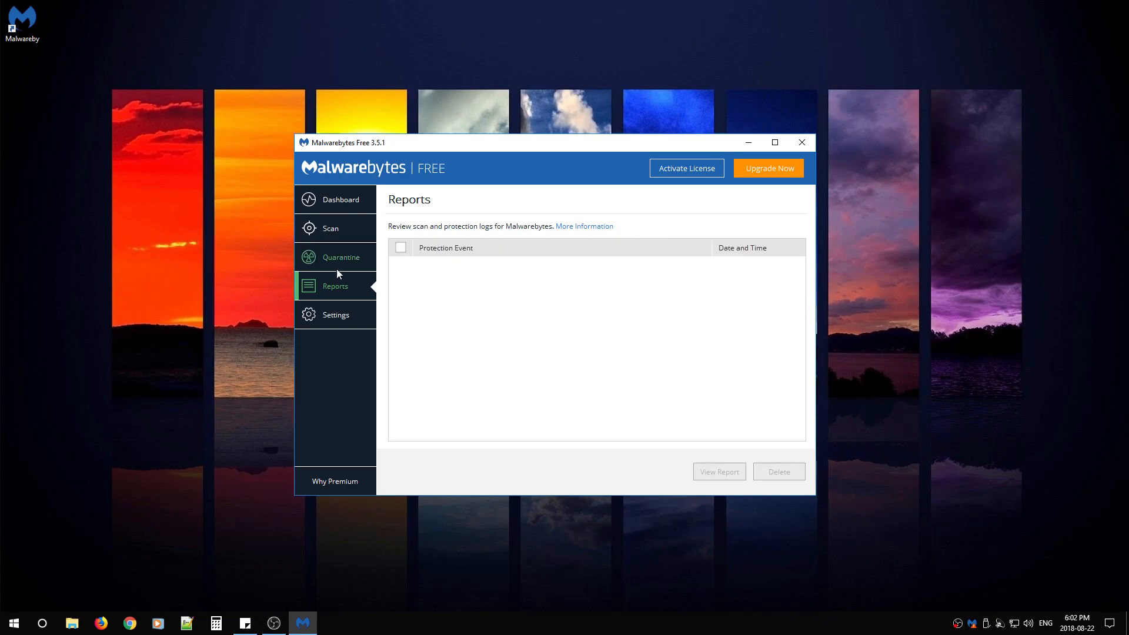
pyautogui.moveTo(335, 261)
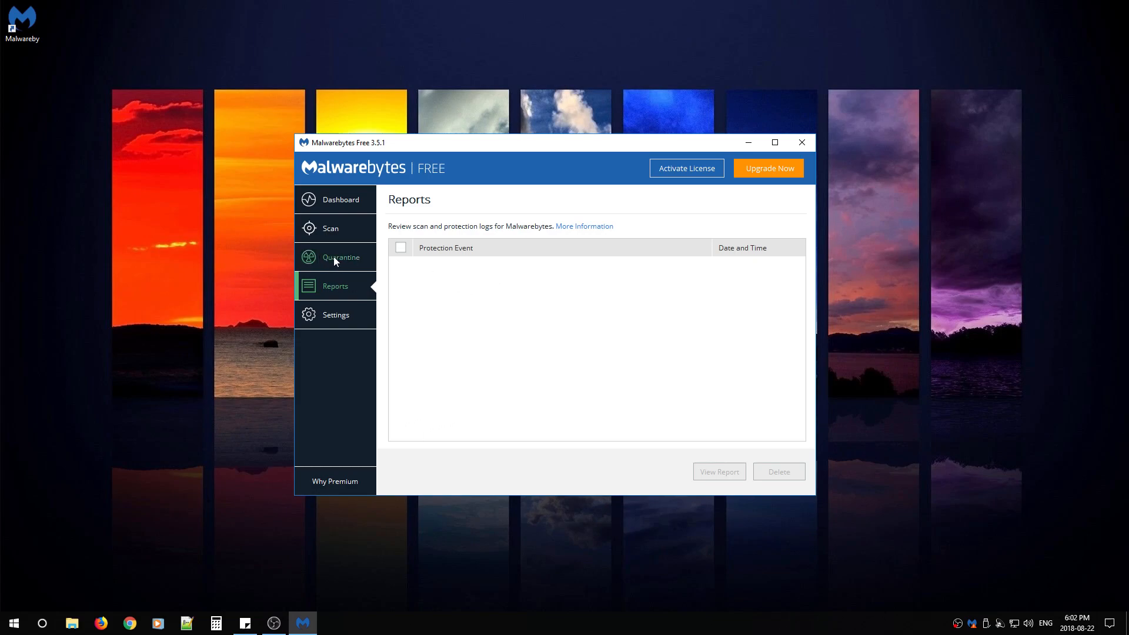
pyautogui.click(335, 257)
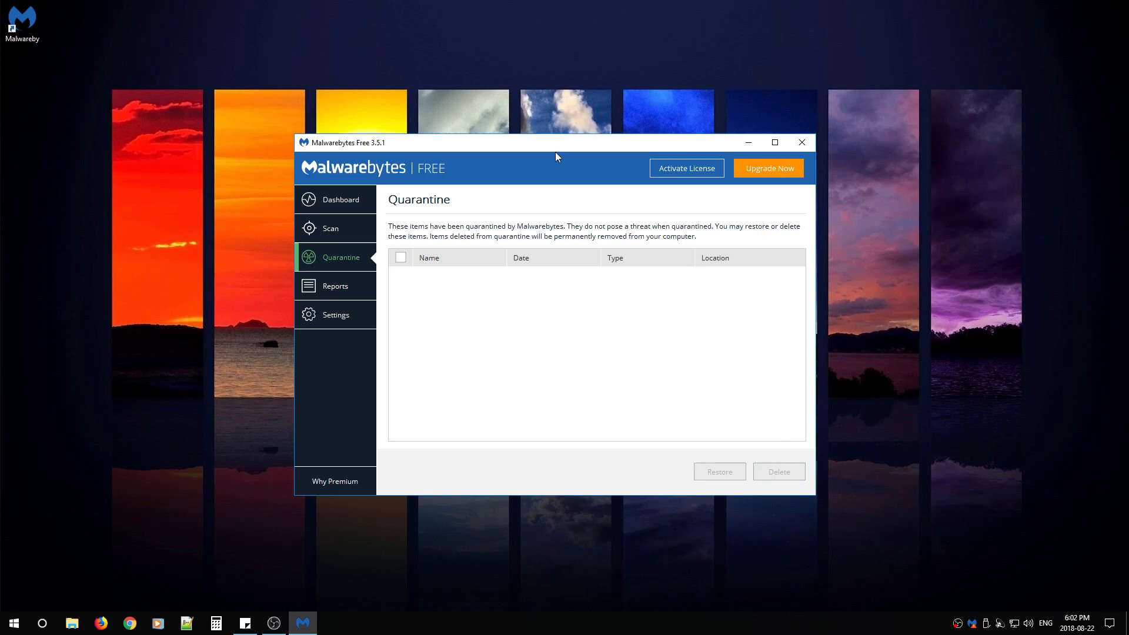
pyautogui.moveTo(555, 142); pyautogui.dragTo(514, 209)
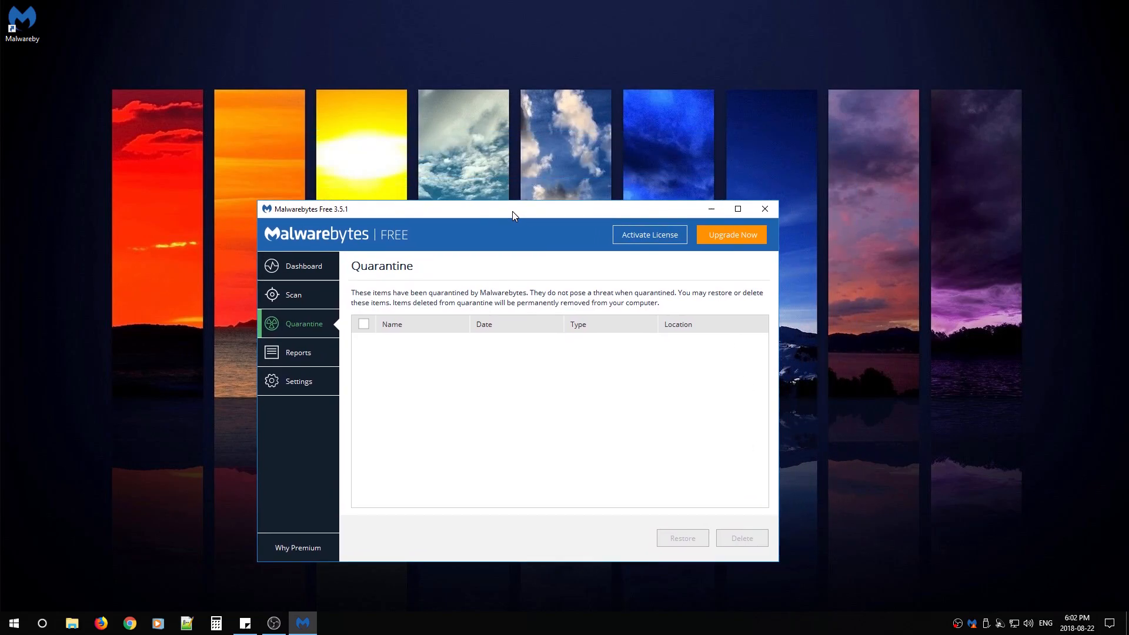
pyautogui.moveTo(339, 360)
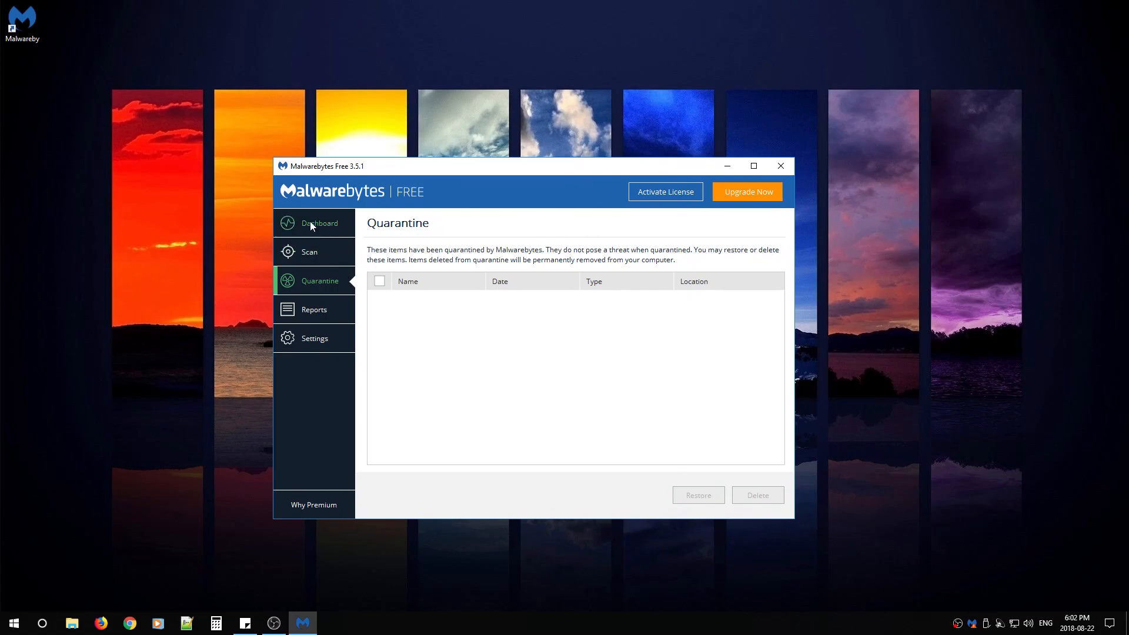
# Return to the Dashboard showing real-time protection Off and no scan run yet
pyautogui.click(319, 222)
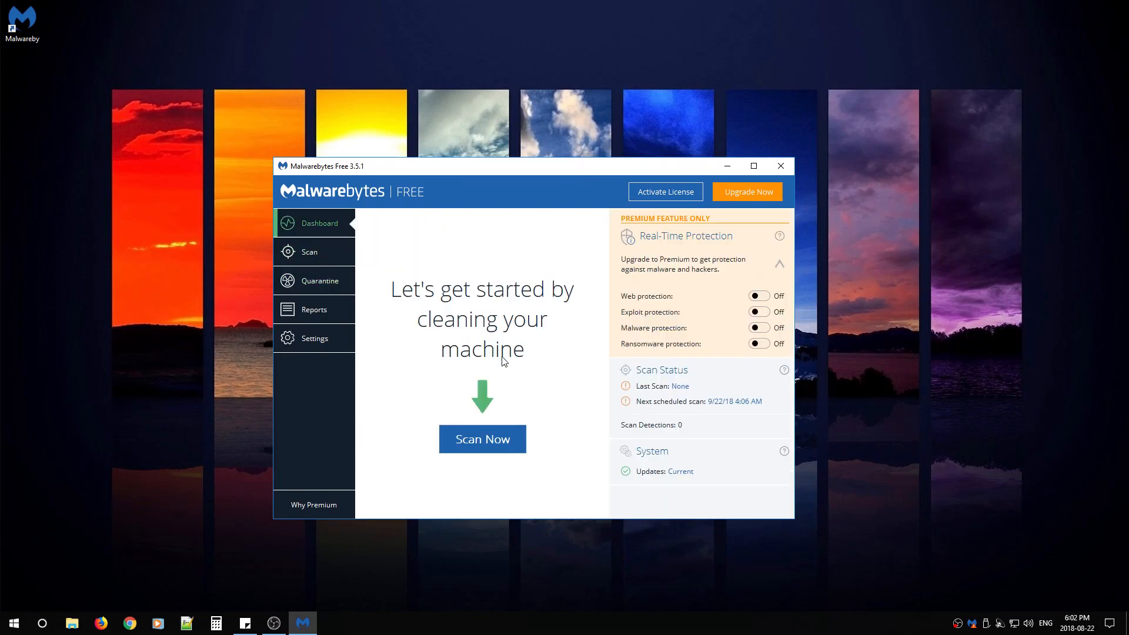
pyautogui.moveTo(532, 166); pyautogui.dragTo(519, 126)
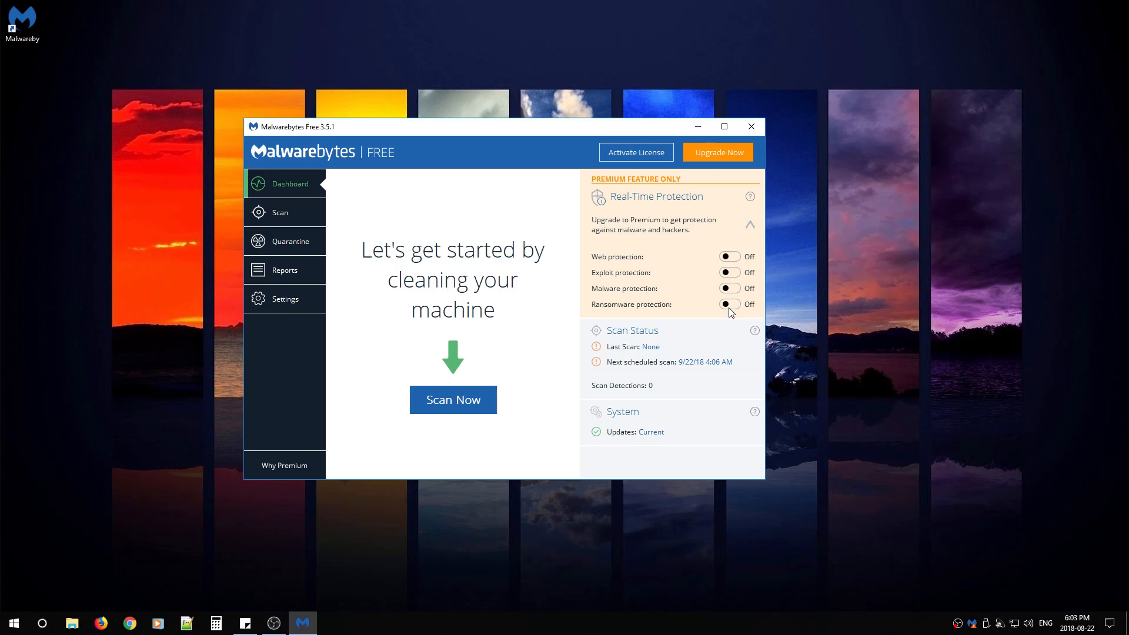
pyautogui.moveTo(730, 301)
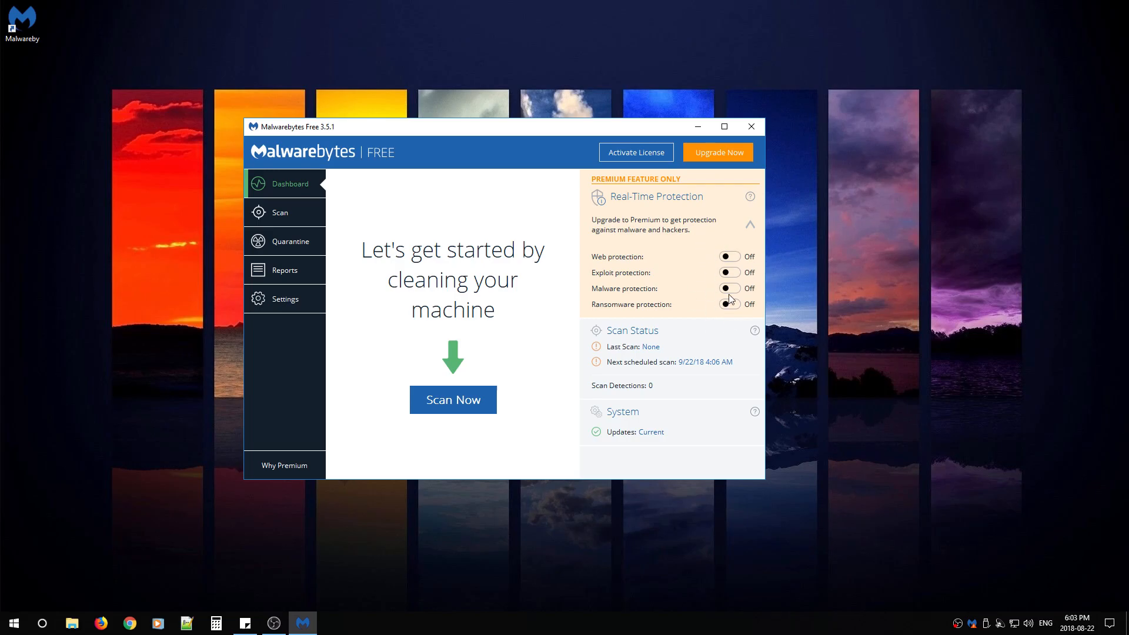
pyautogui.moveTo(488, 134)
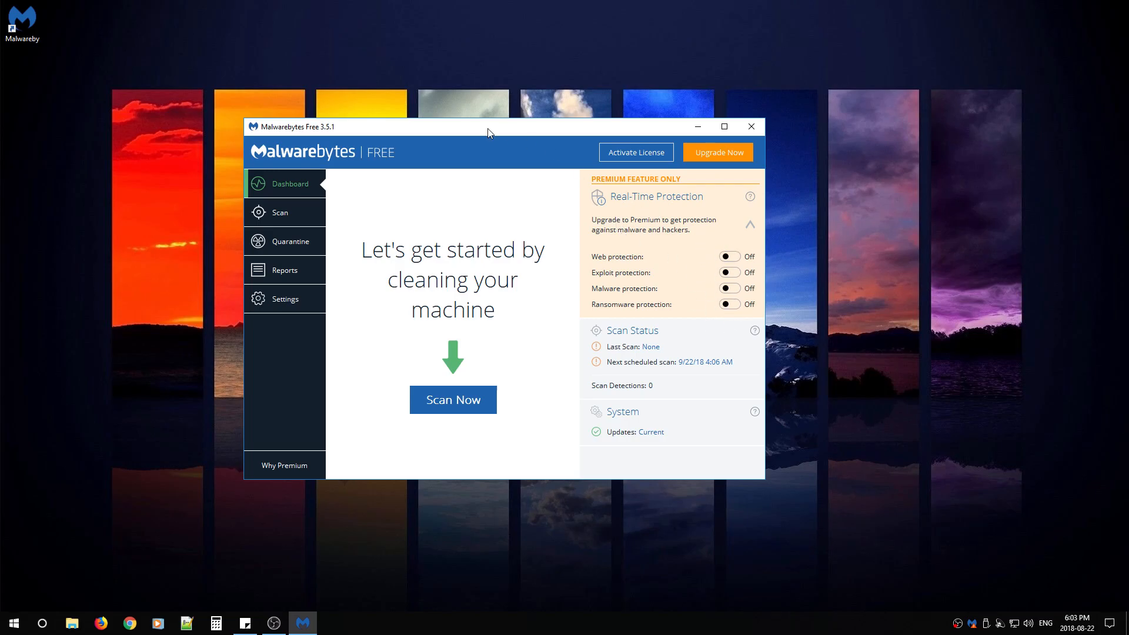
pyautogui.moveTo(489, 126); pyautogui.dragTo(459, 106)
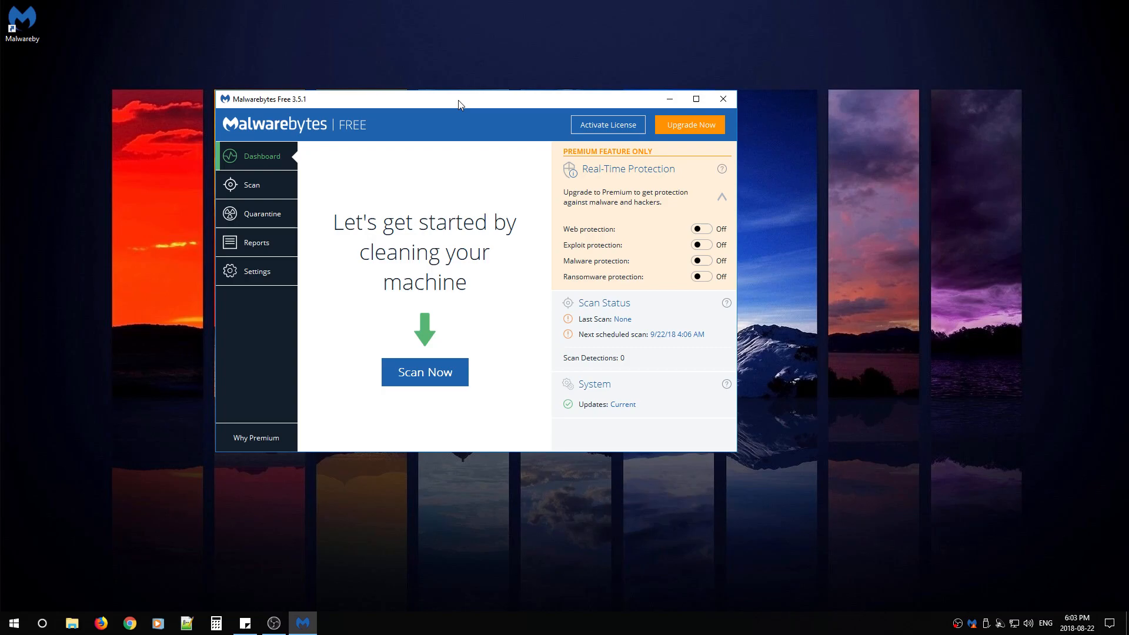
pyautogui.moveTo(459, 99); pyautogui.dragTo(448, 109)
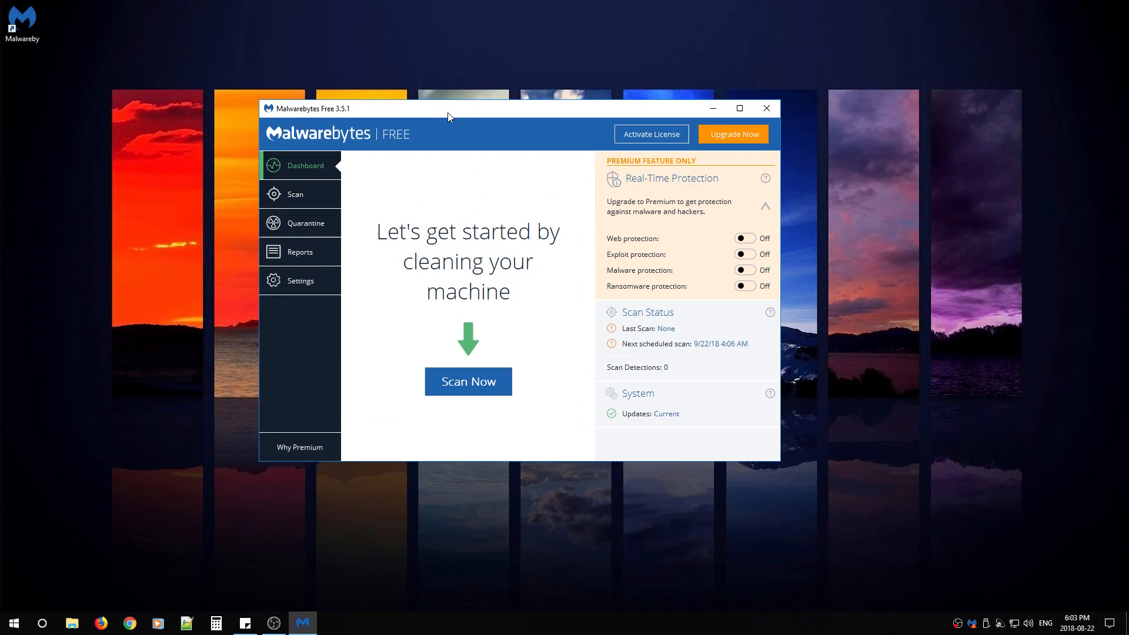
# Start a Threat Scan from the Scan page with Scan Now
pyautogui.click(294, 193)
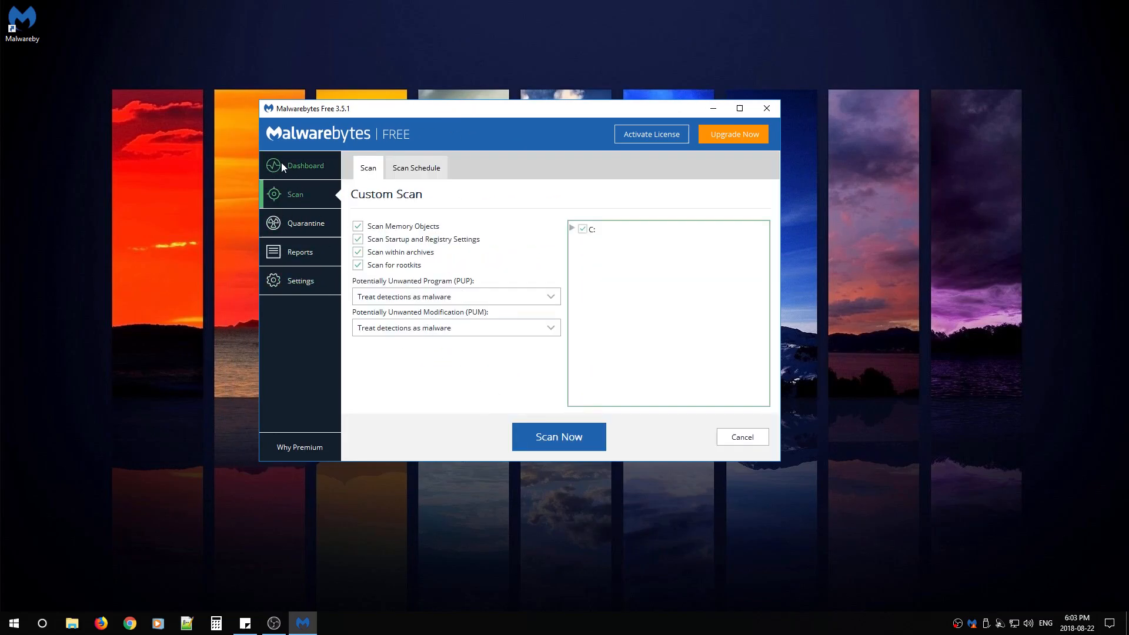
pyautogui.click(558, 436)
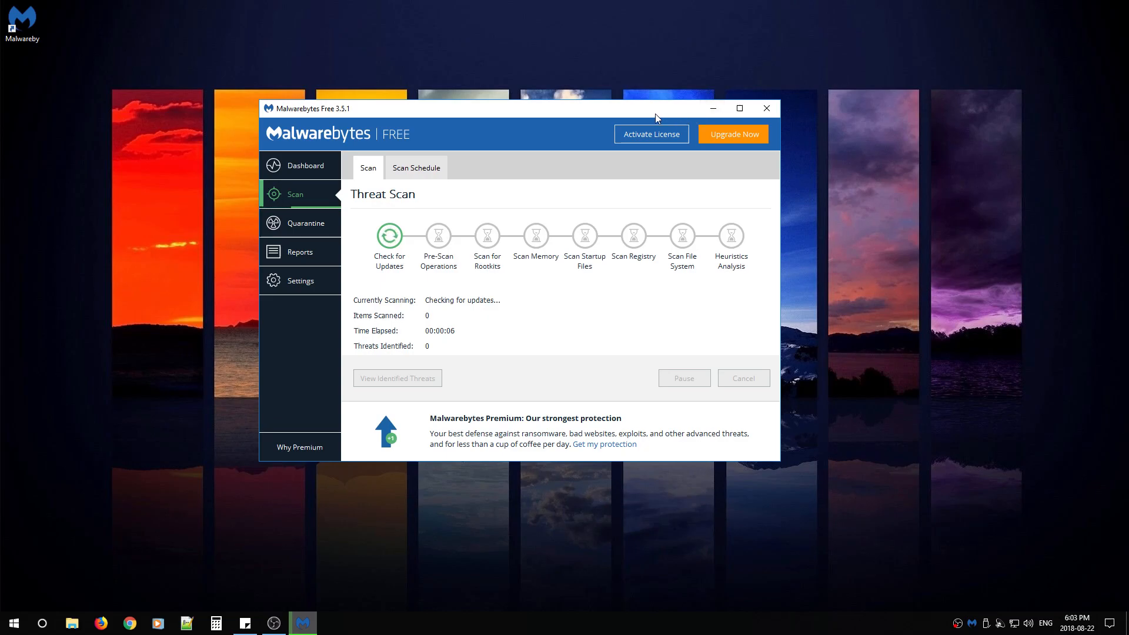
pyautogui.moveTo(588, 113)
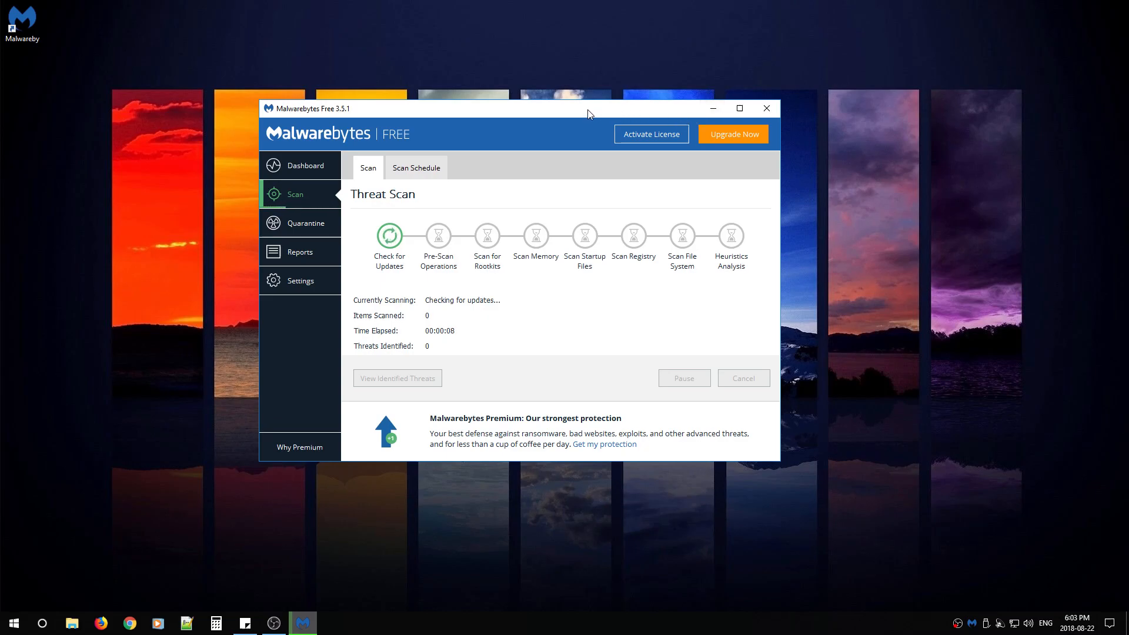